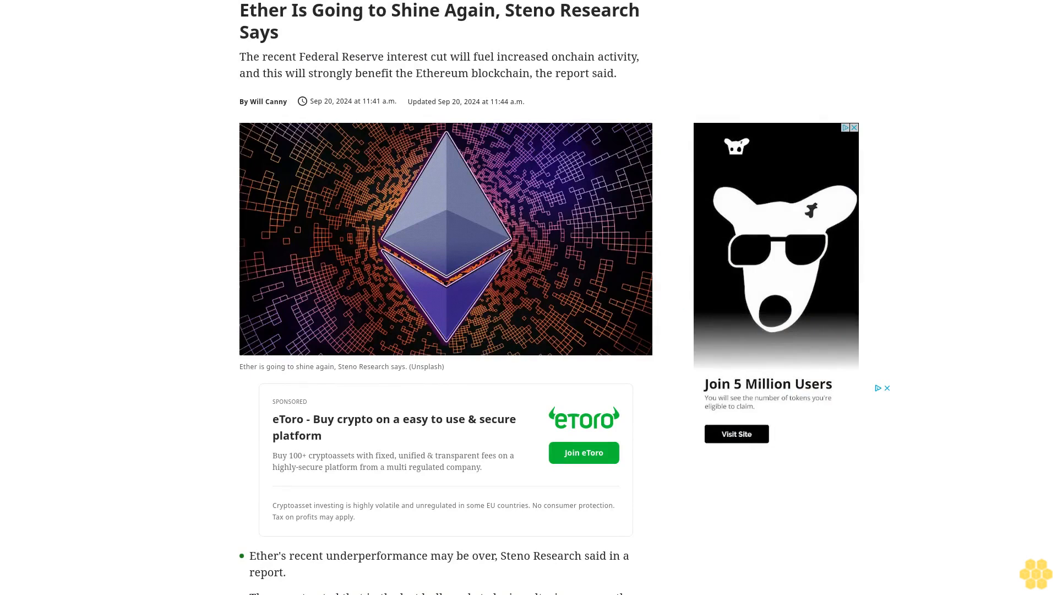
scroll("down", 3)
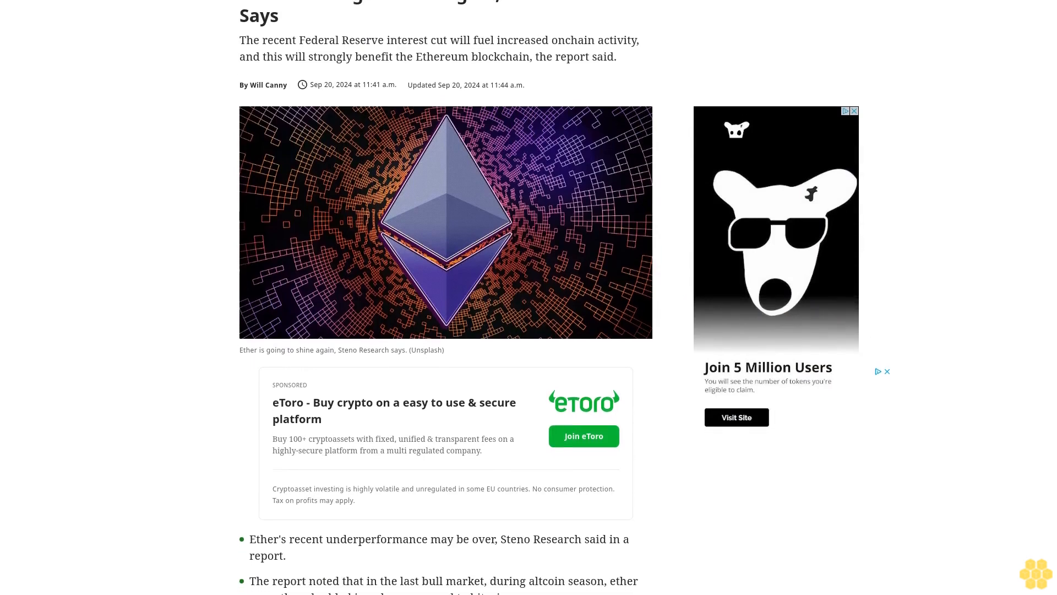
scroll("down", 3)
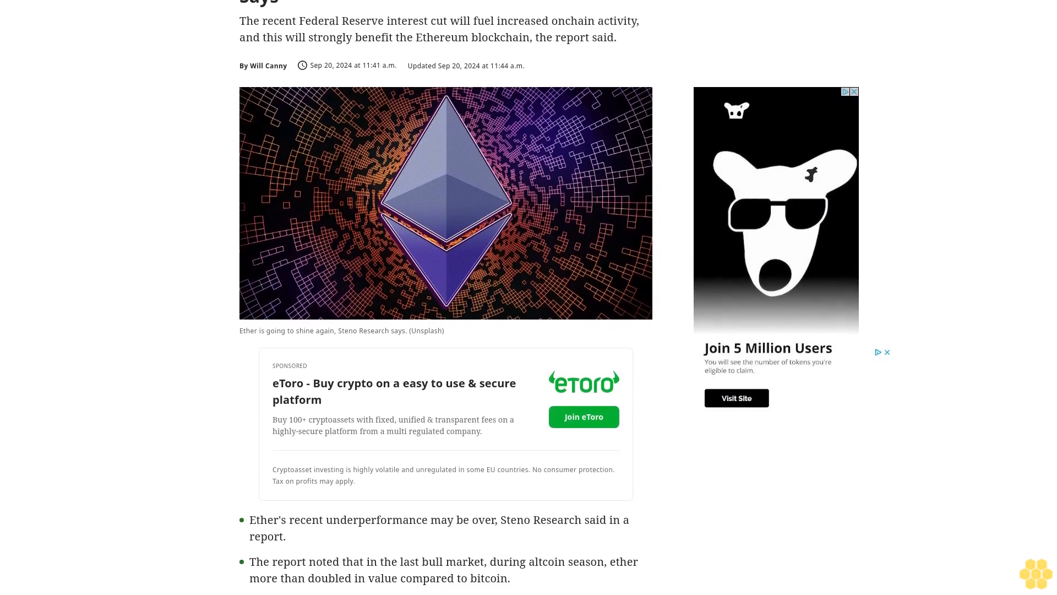
scroll("down", 3)
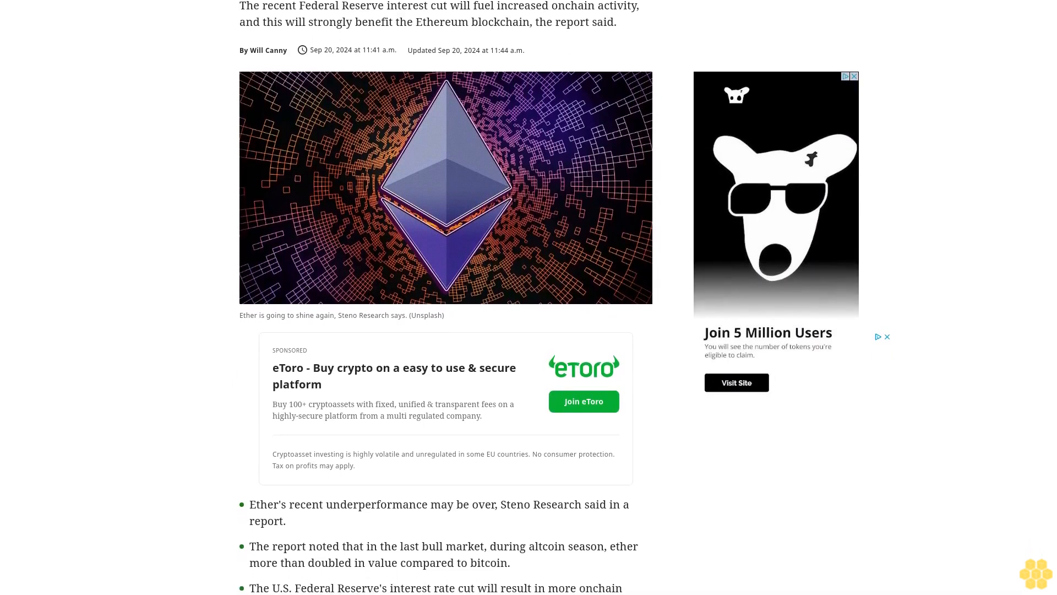
scroll("down", 3)
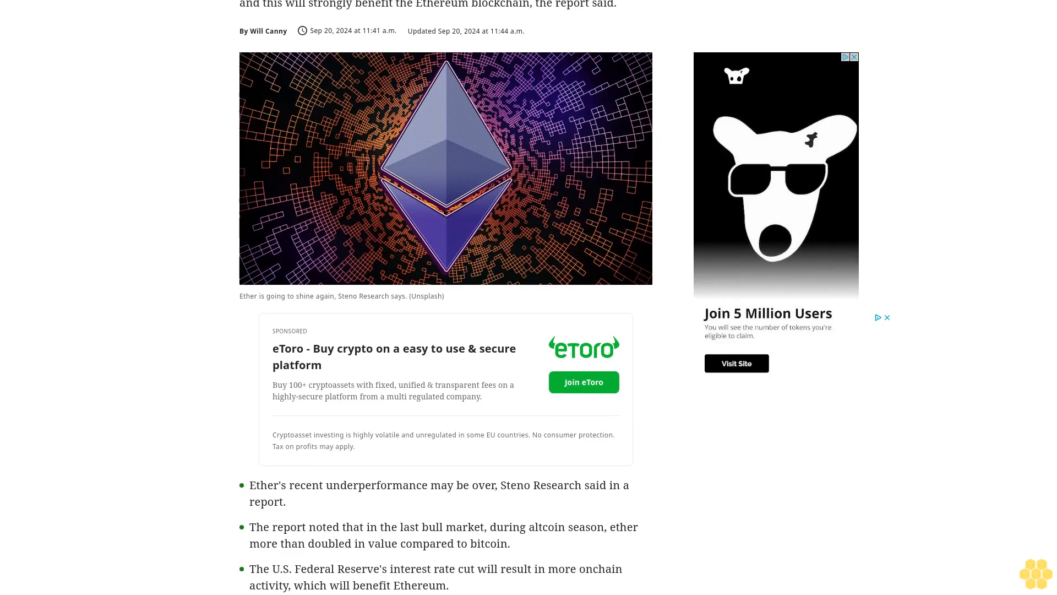
scroll("down", 3)
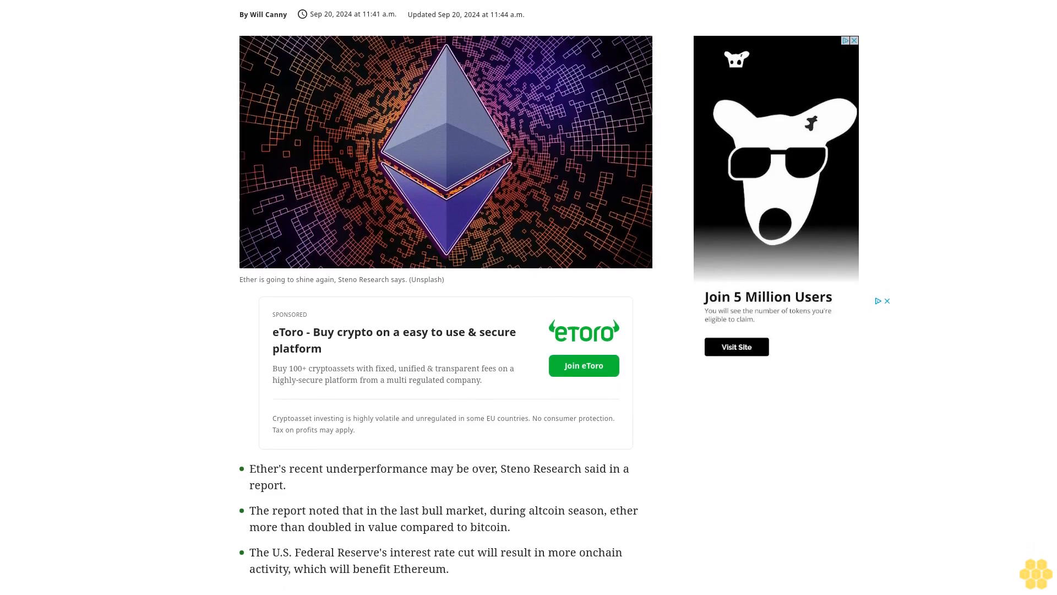
scroll("down", 3)
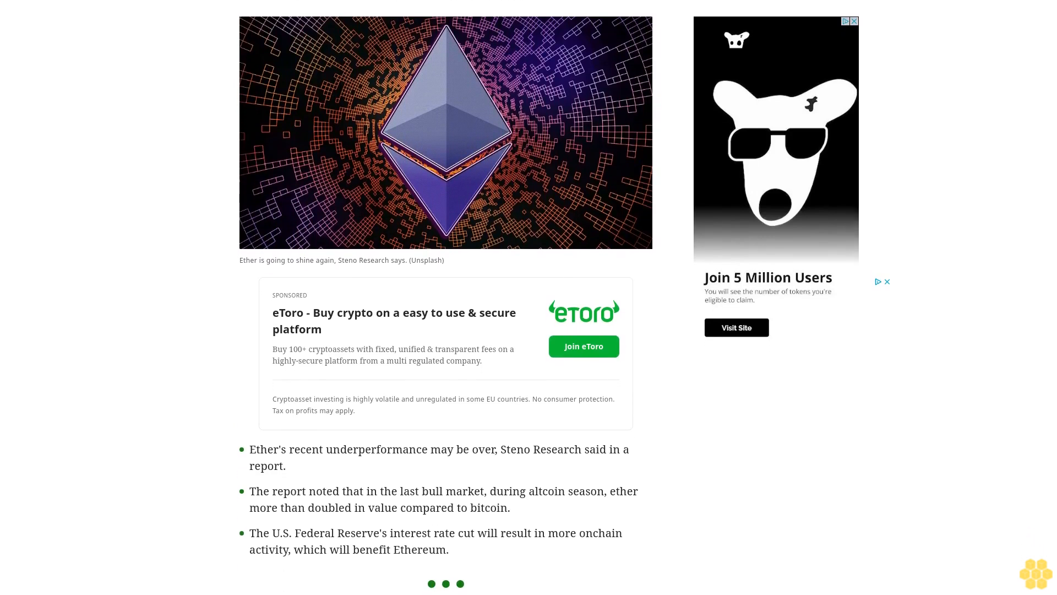
scroll("down", 3)
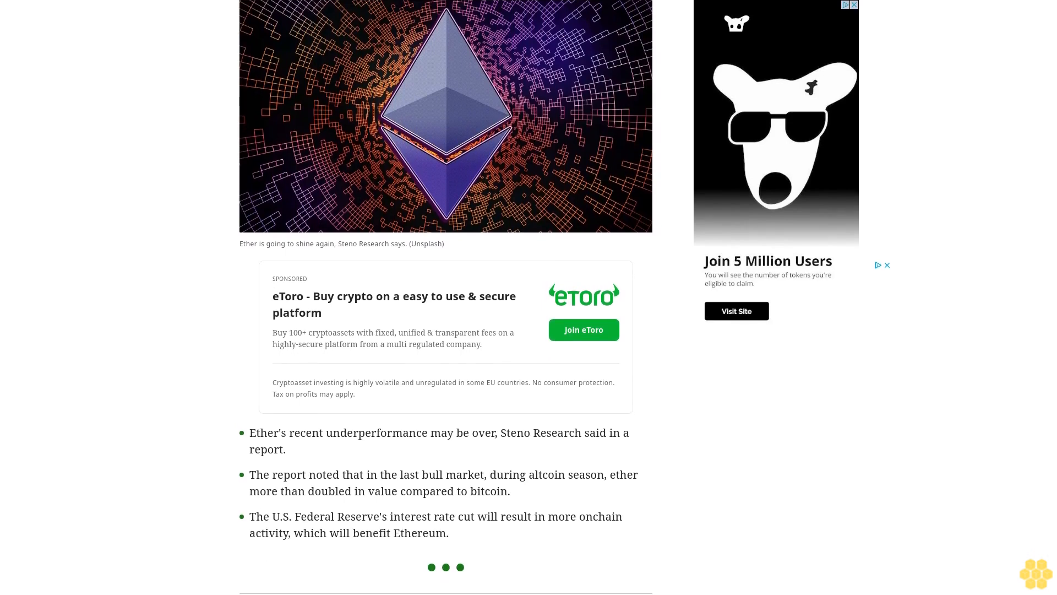
scroll("down", 3)
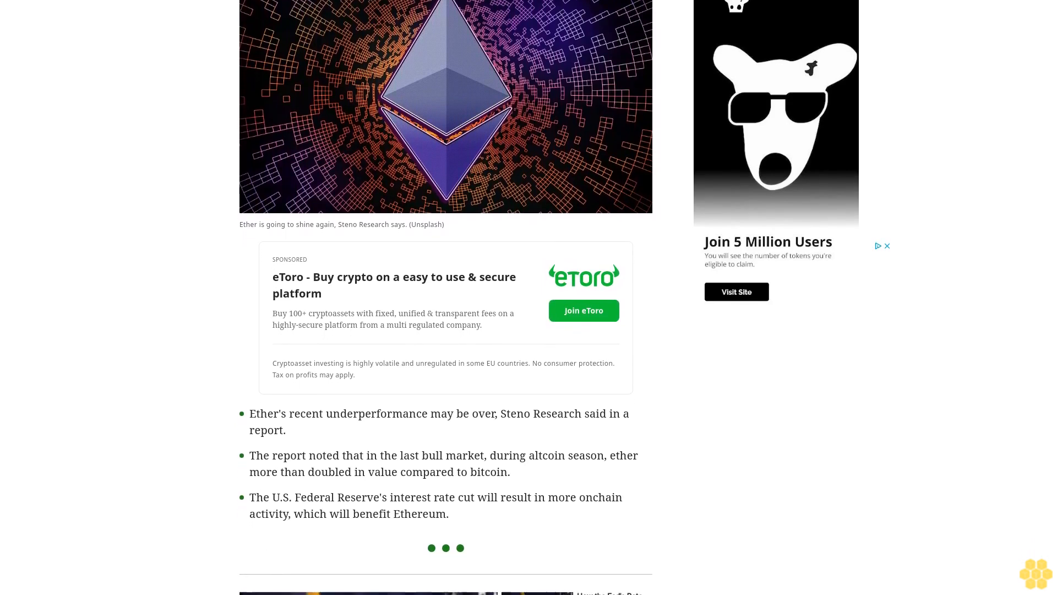
scroll("down", 3)
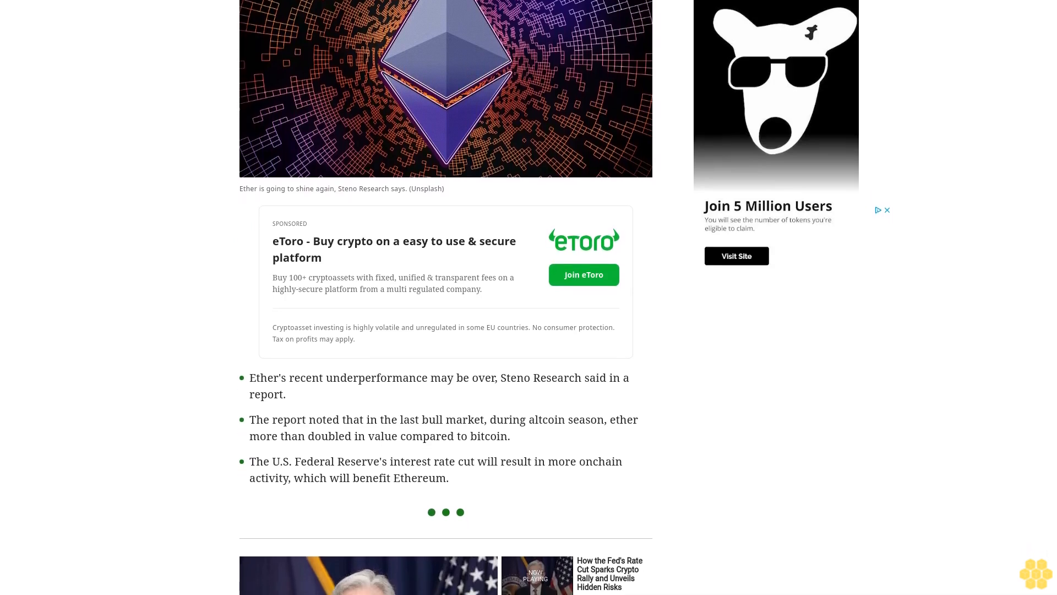
scroll("down", 3)
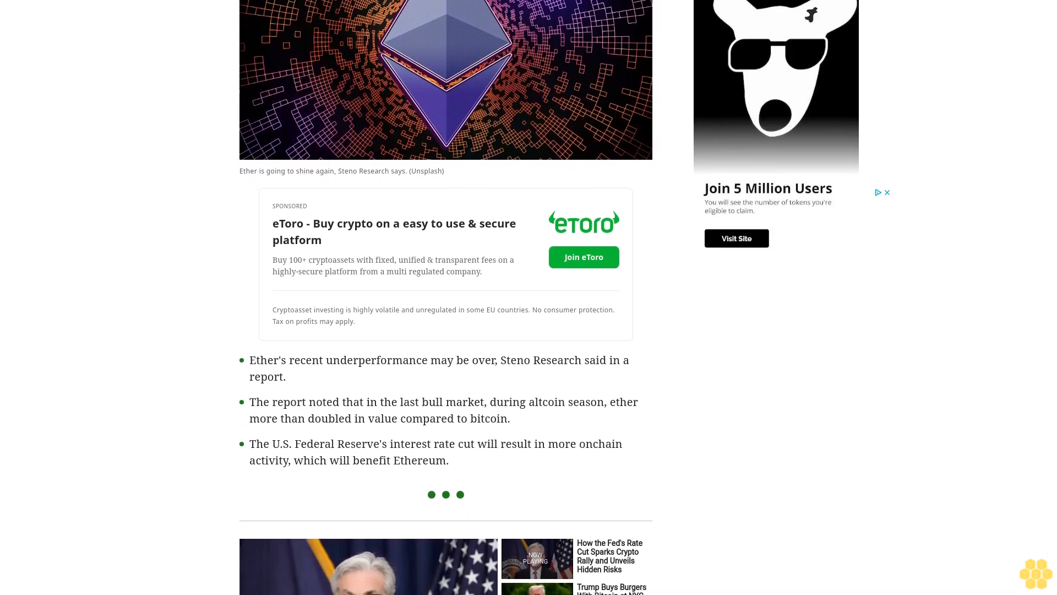
scroll("down", 3)
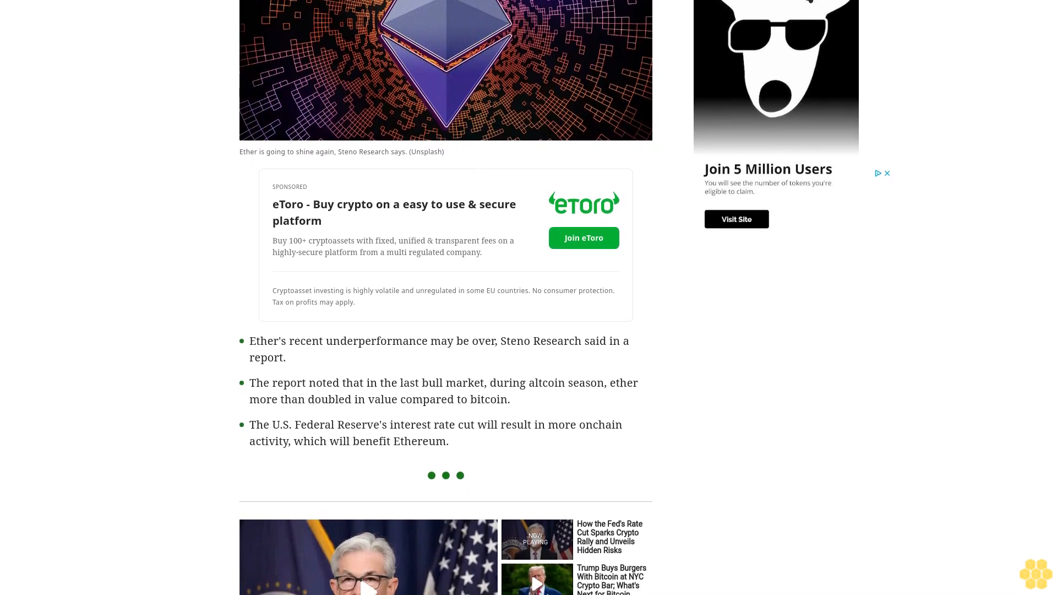
scroll("down", 3)
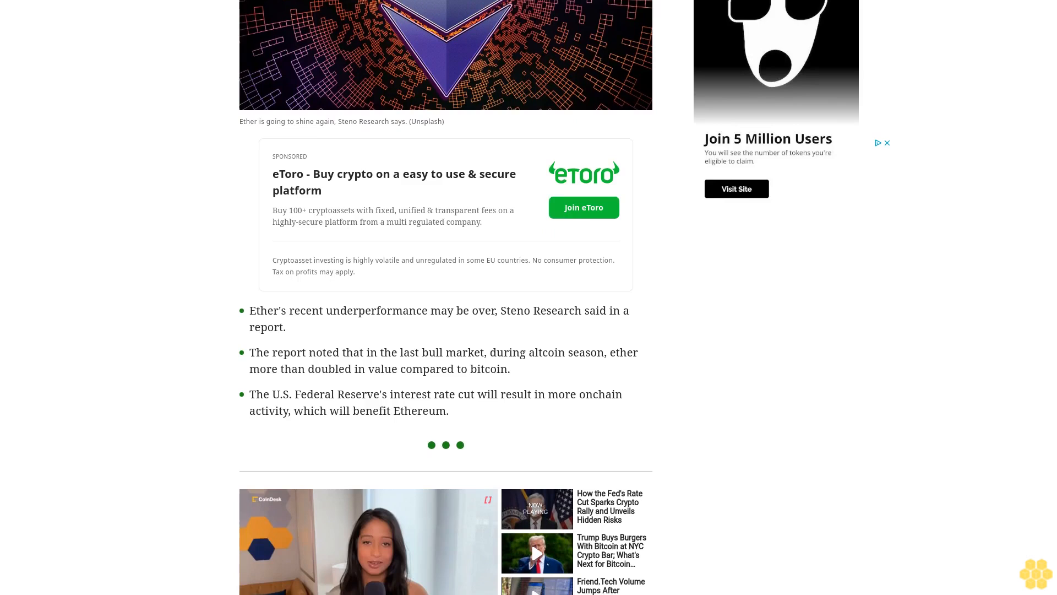
scroll("down", 3)
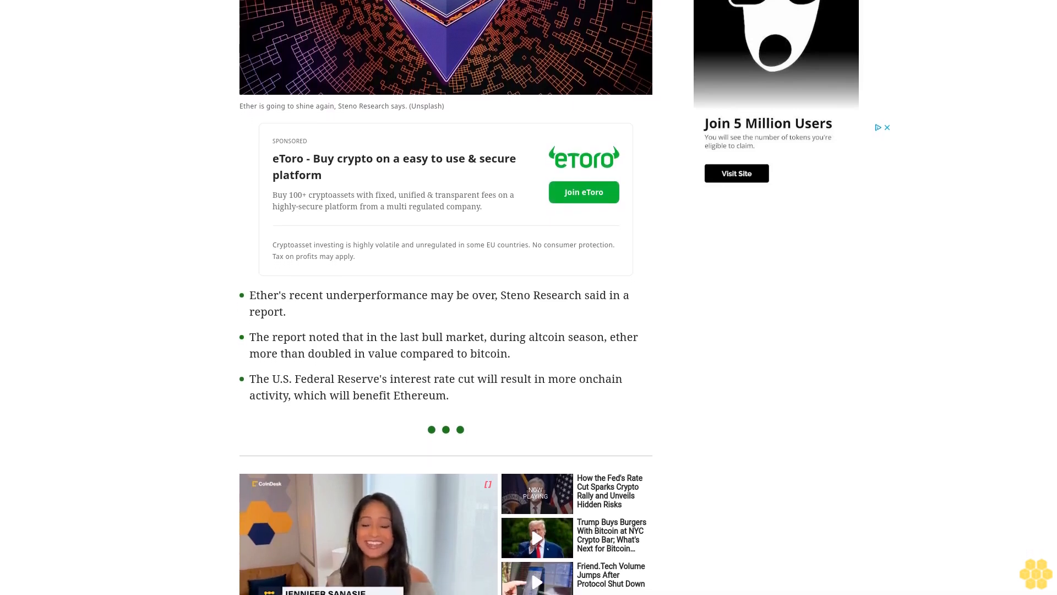
scroll("down", 3)
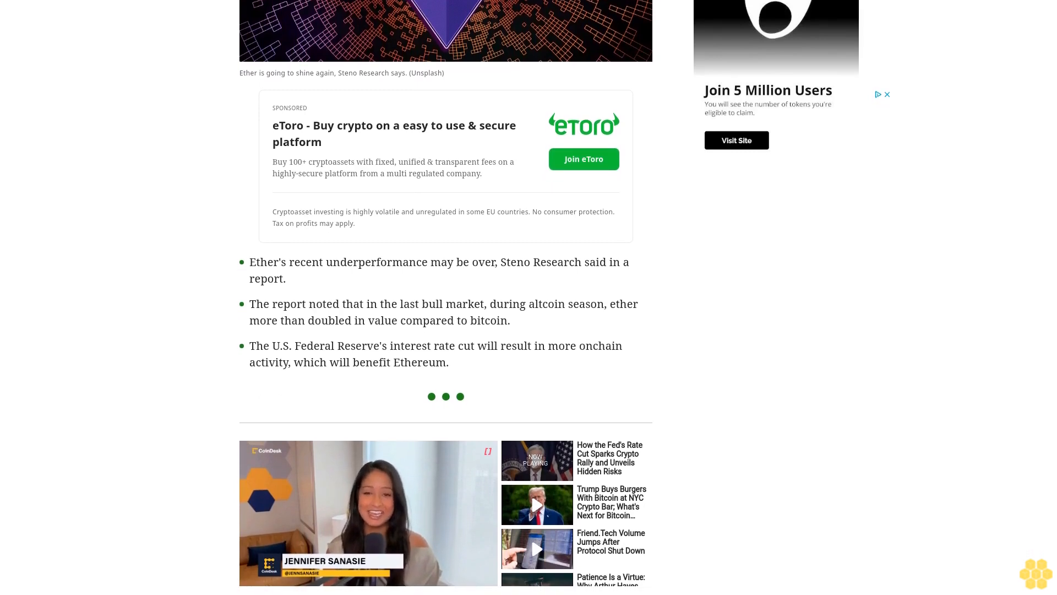
scroll("down", 3)
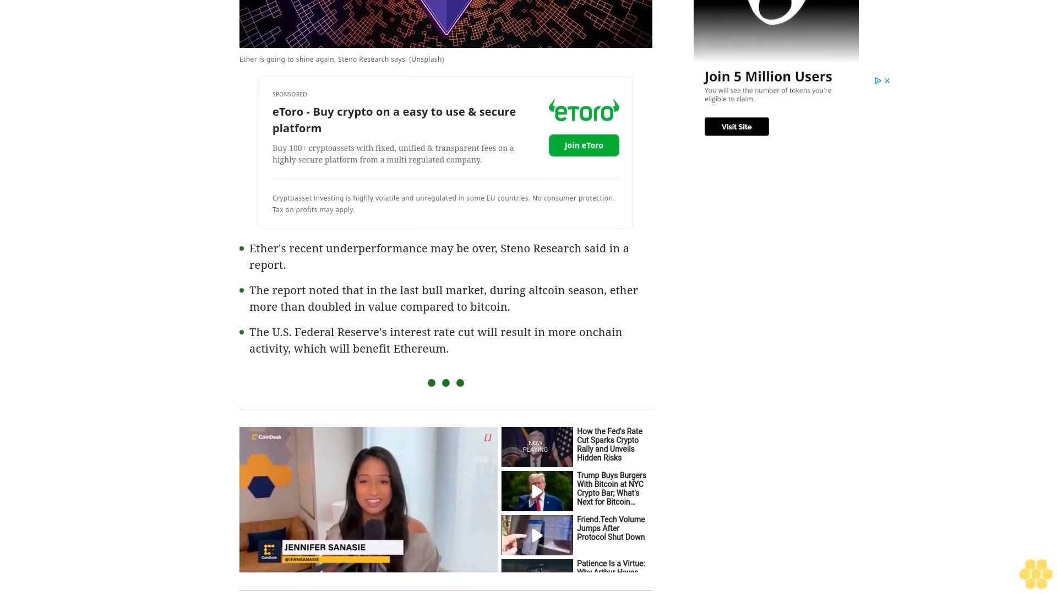
scroll("down", 3)
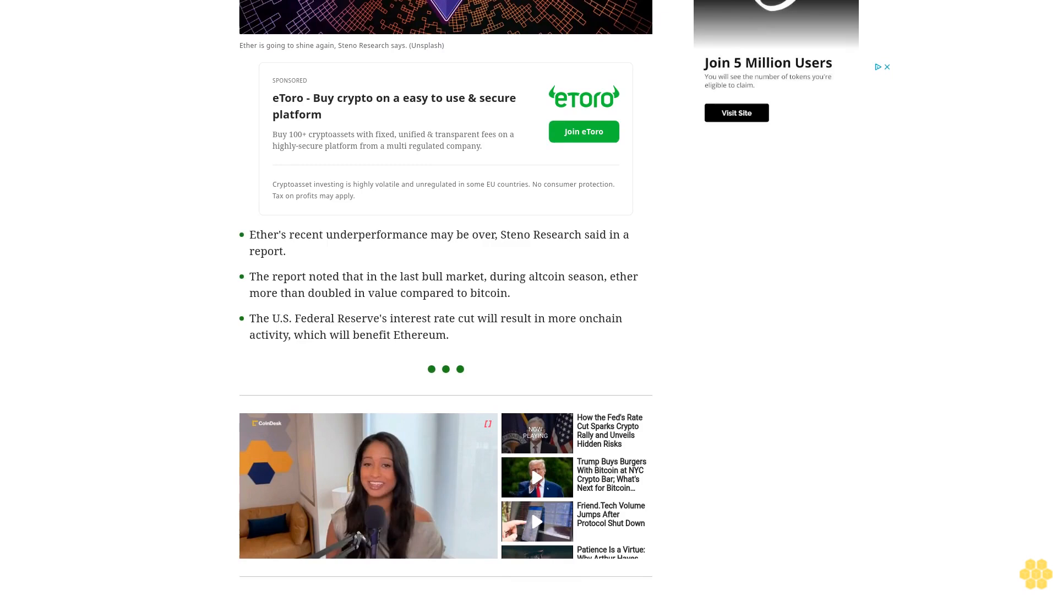
scroll("down", 3)
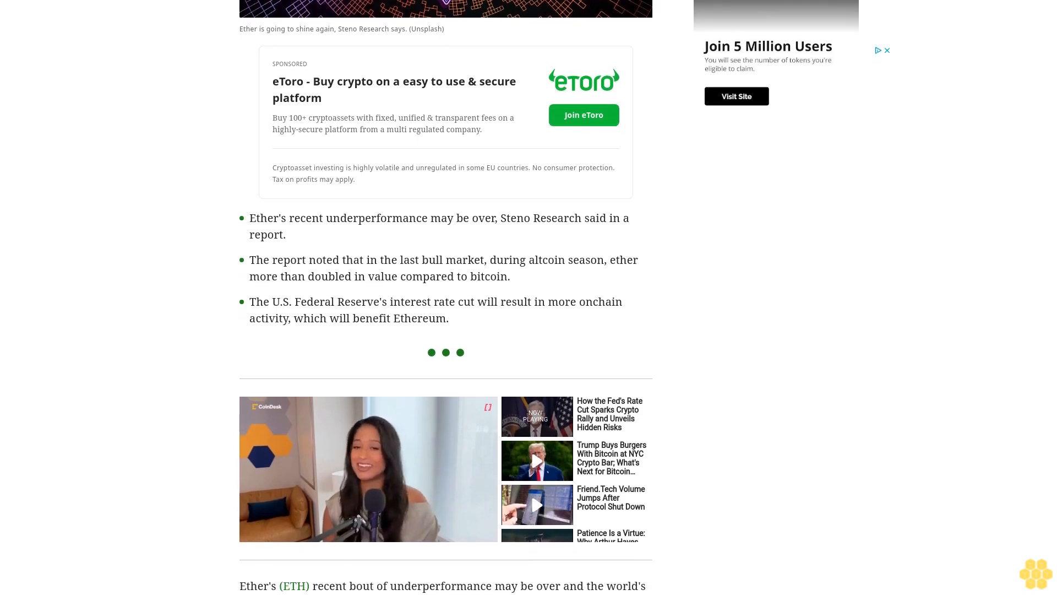
scroll("down", 3)
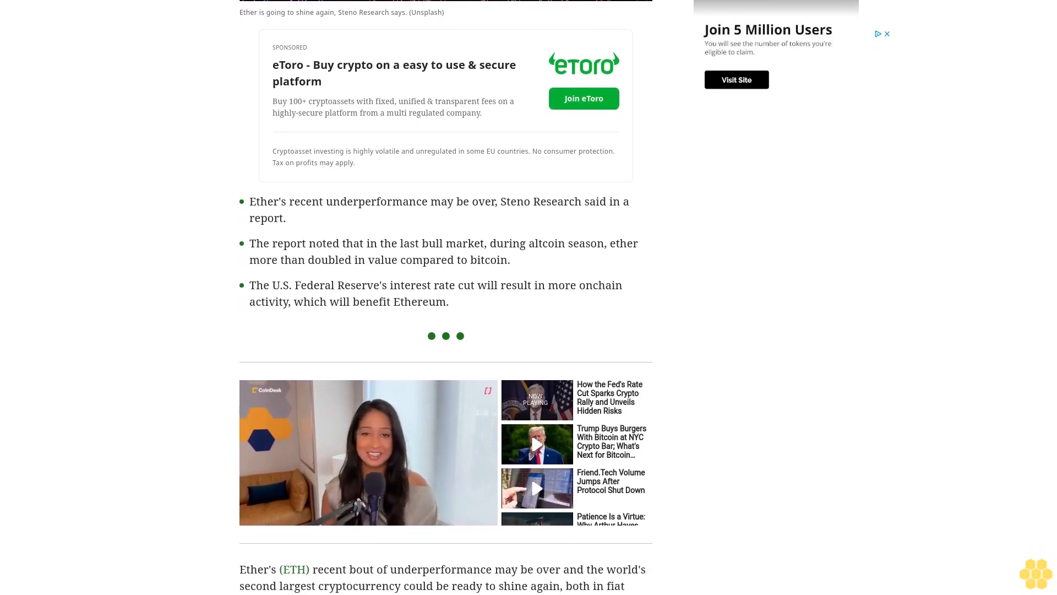
scroll("down", 3)
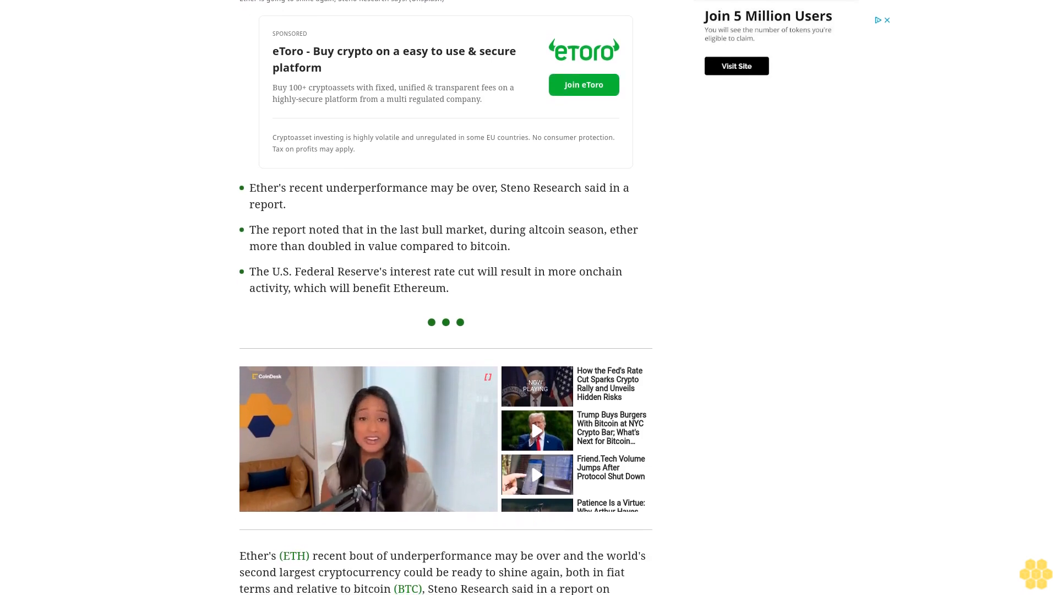
scroll("down", 3)
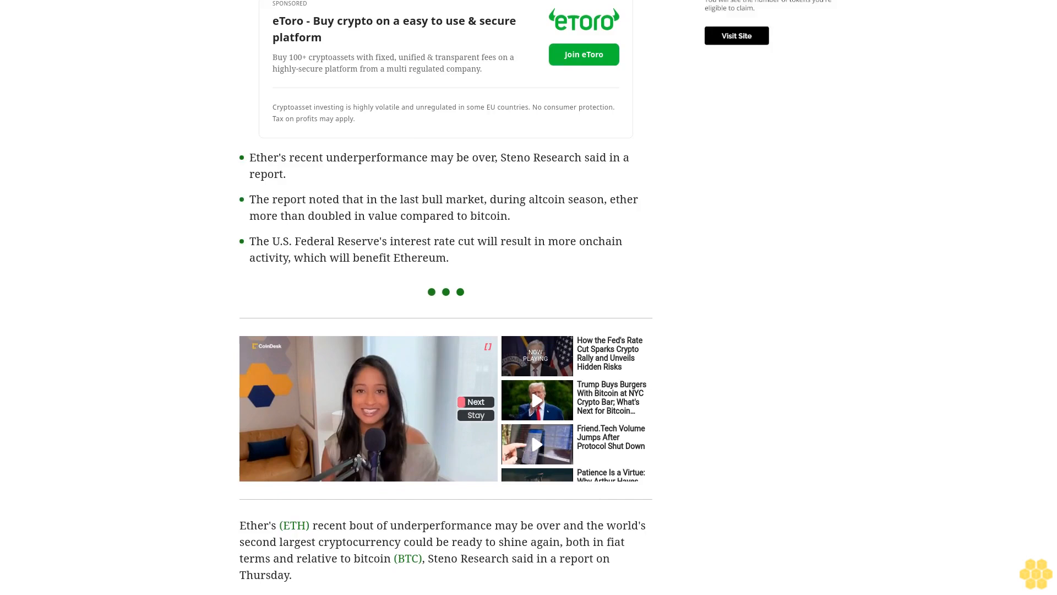
scroll("down", 3)
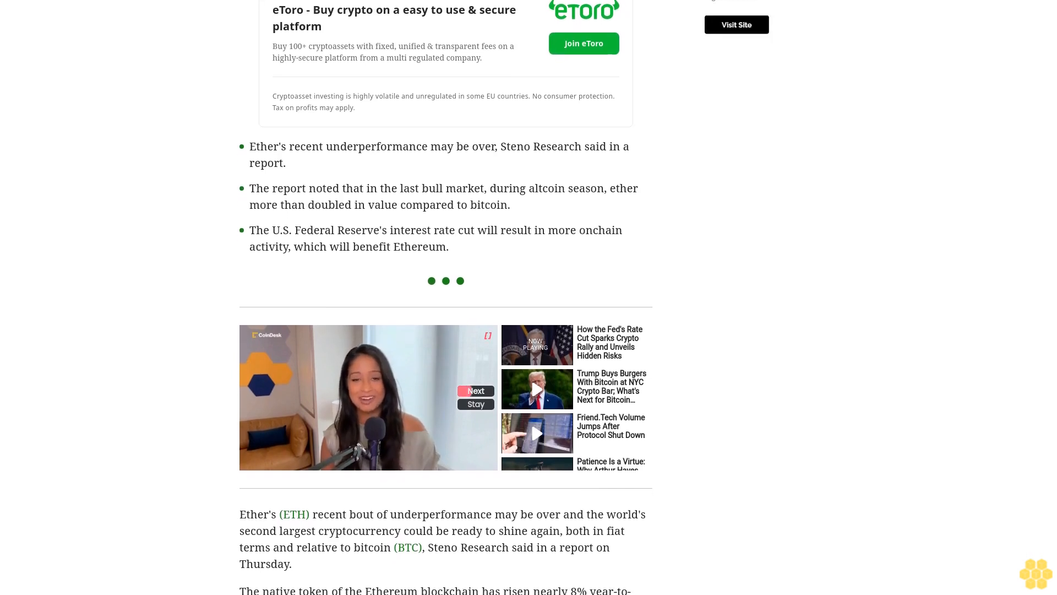
scroll("down", 3)
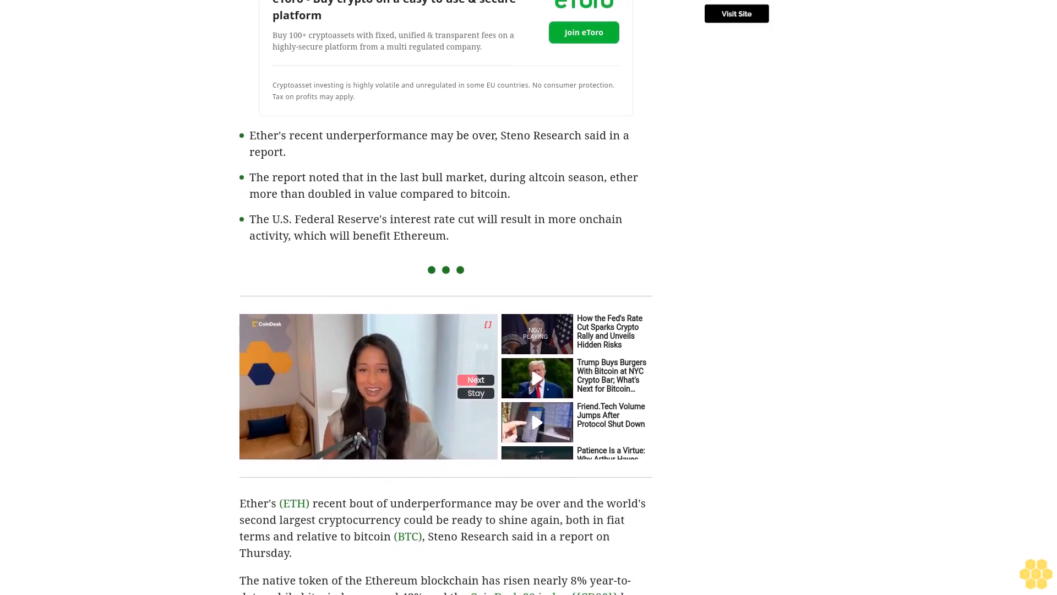
scroll("down", 3)
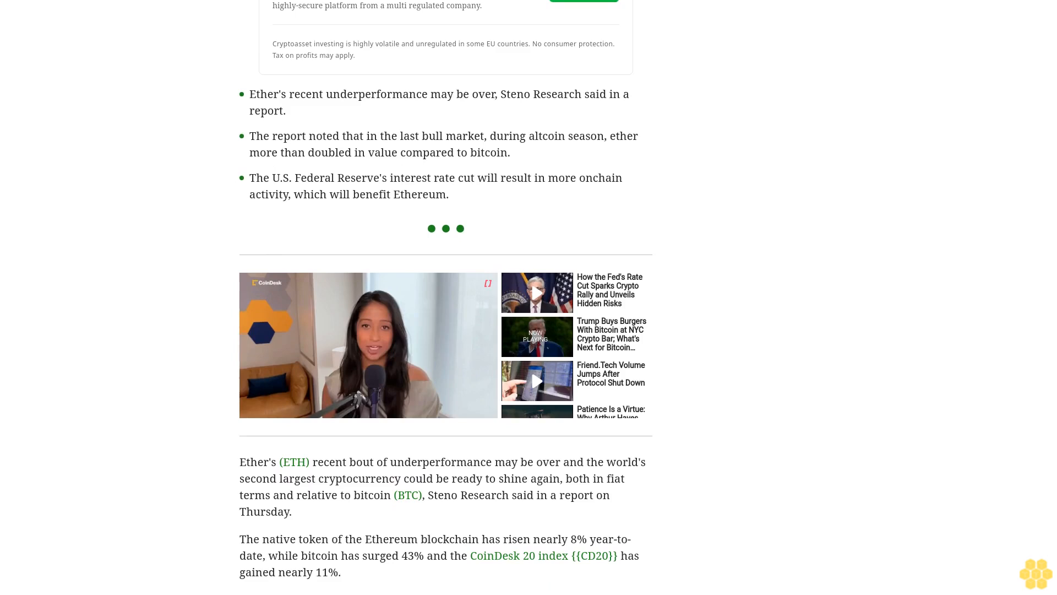
scroll("down", 3)
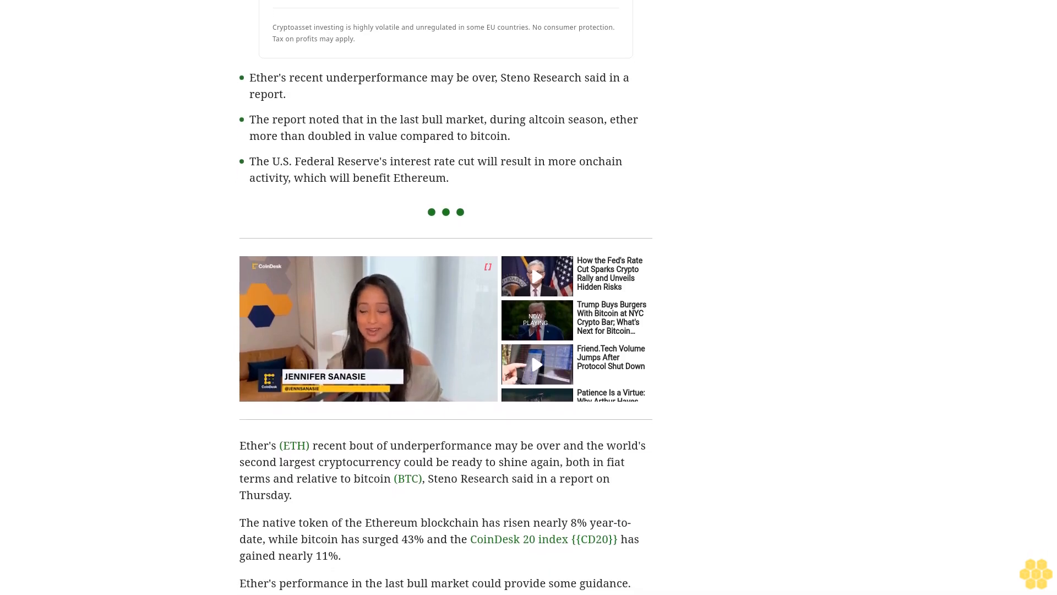
scroll("down", 3)
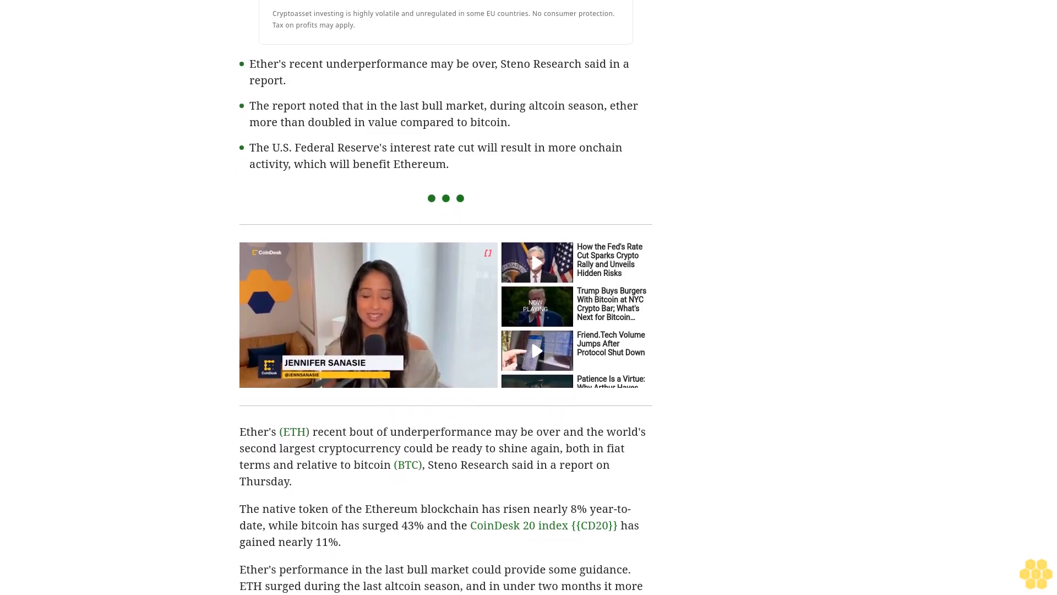
scroll("down", 3)
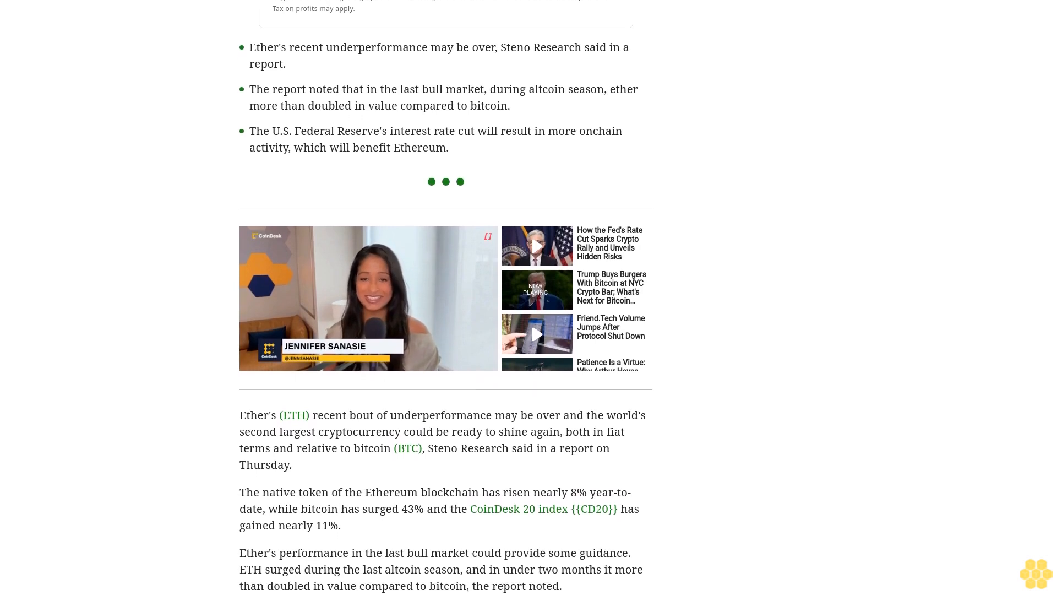
scroll("down", 3)
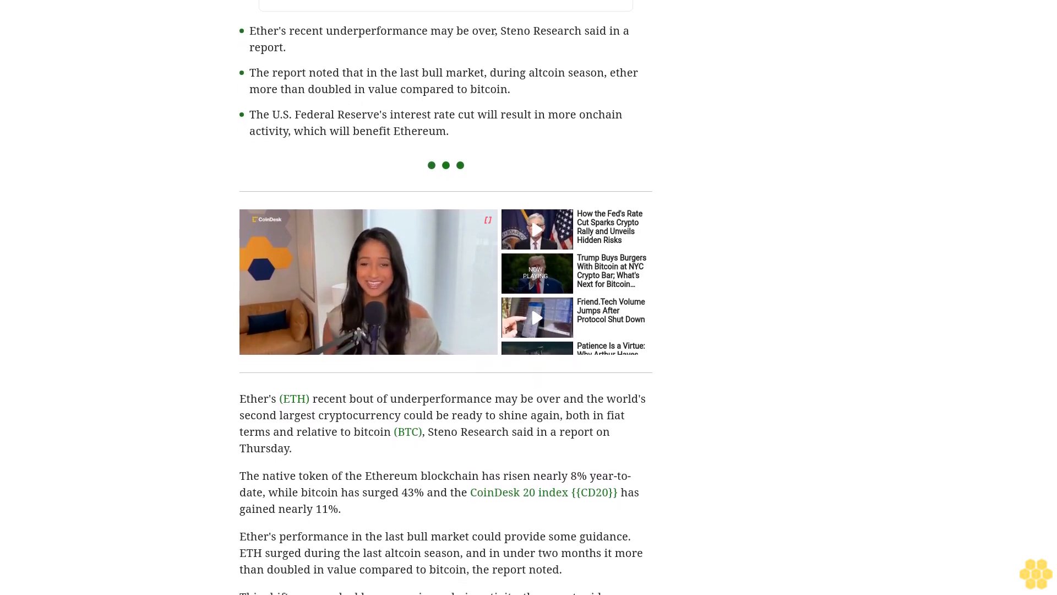
scroll("down", 3)
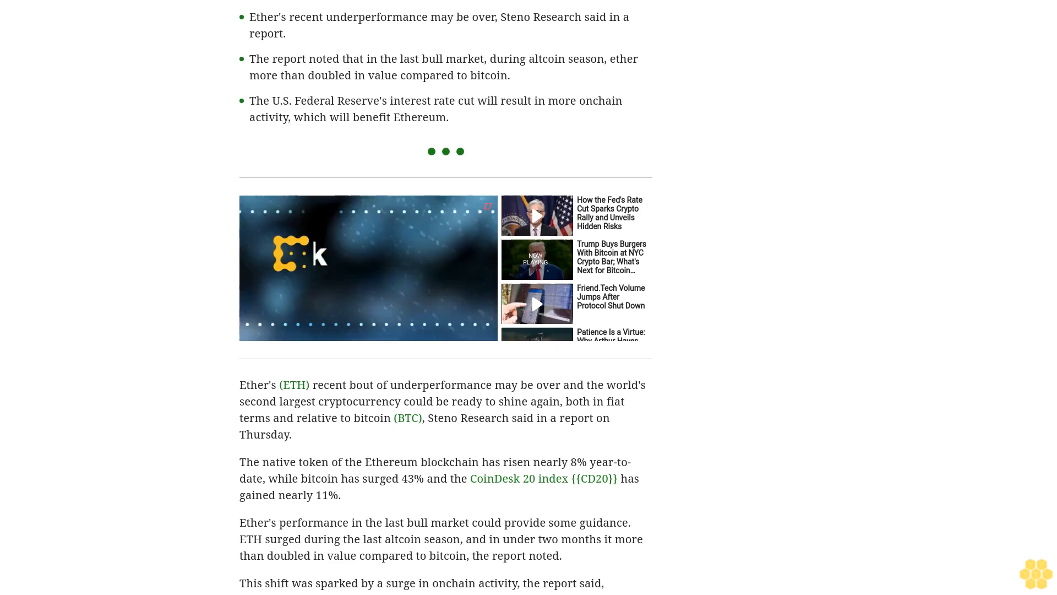
scroll("down", 3)
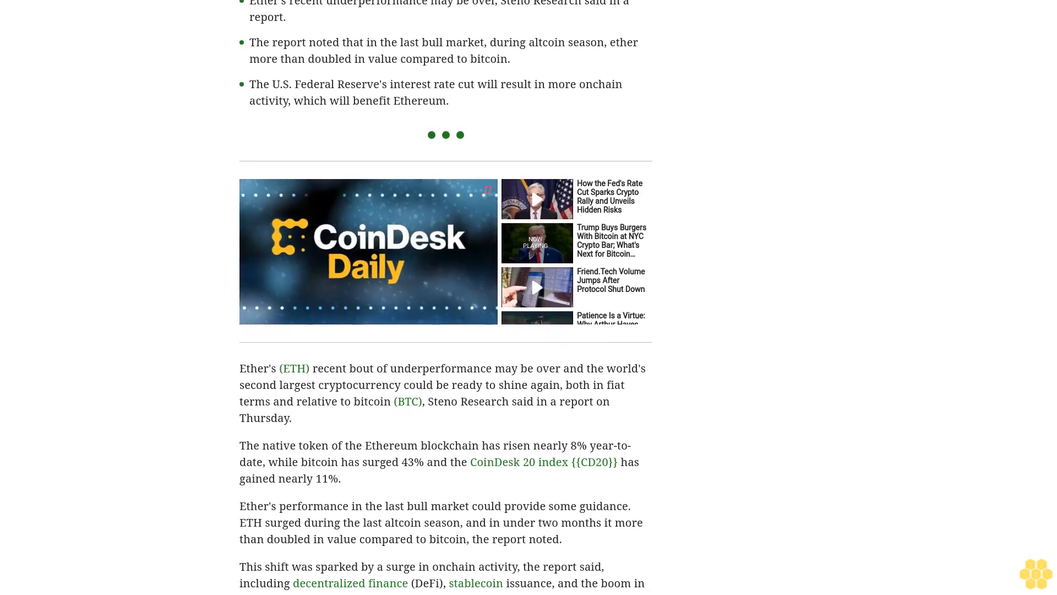
scroll("down", 3)
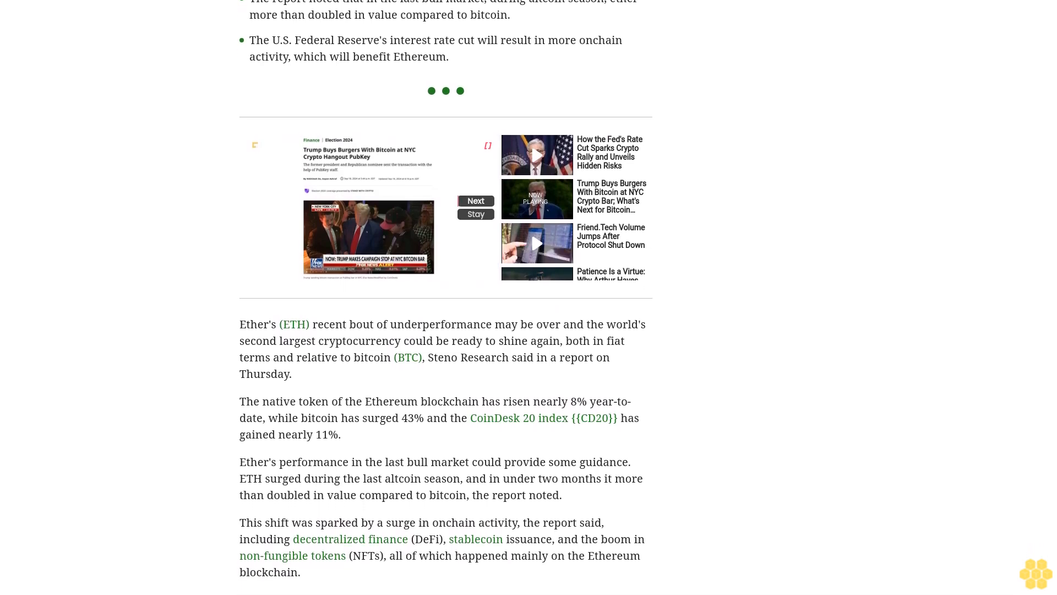
scroll("down", 3)
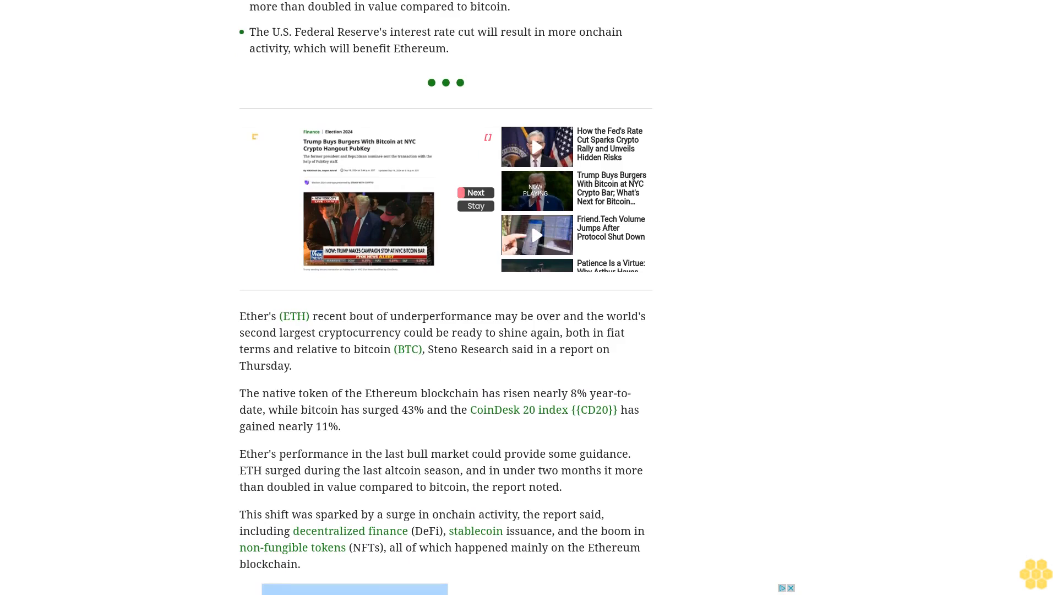
scroll("down", 3)
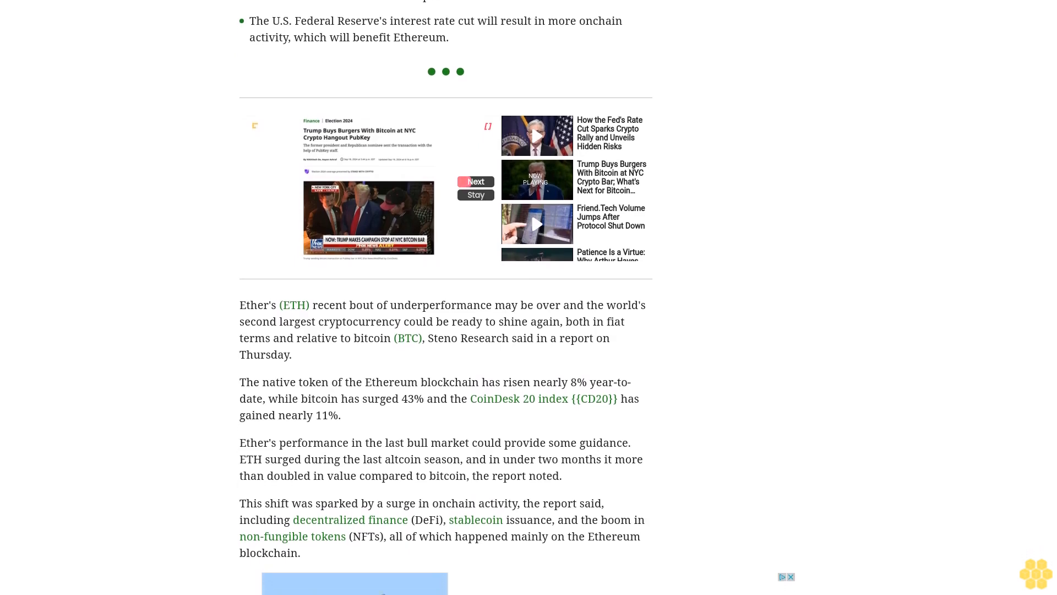
scroll("down", 3)
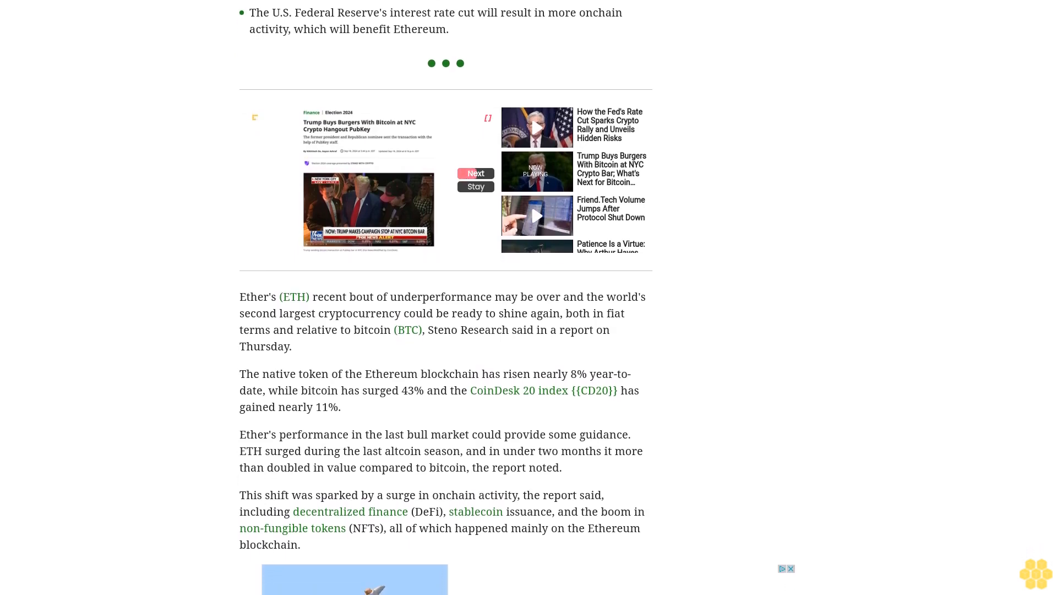
scroll("down", 3)
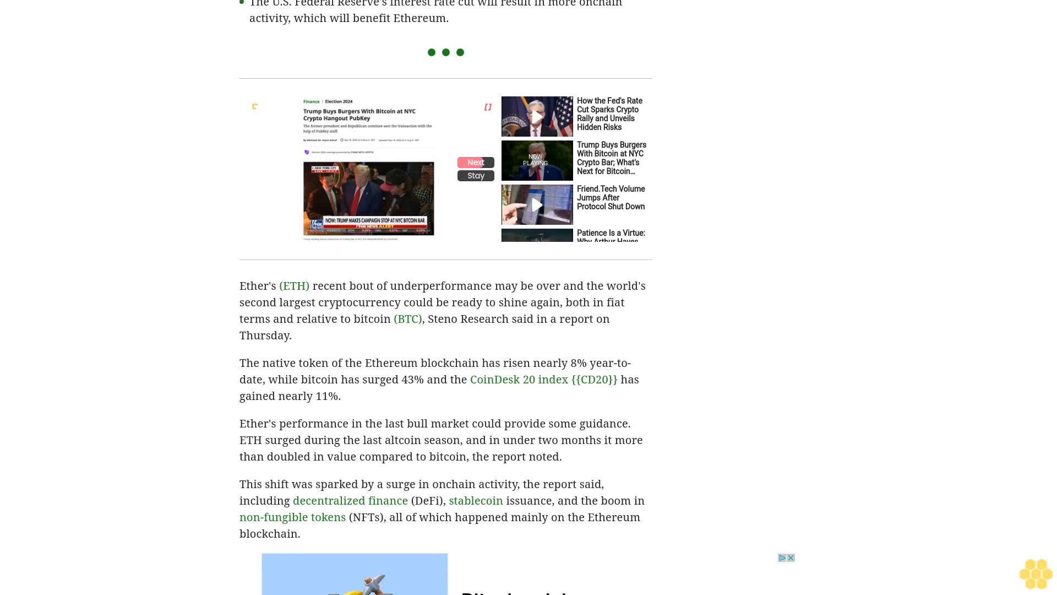
scroll("down", 3)
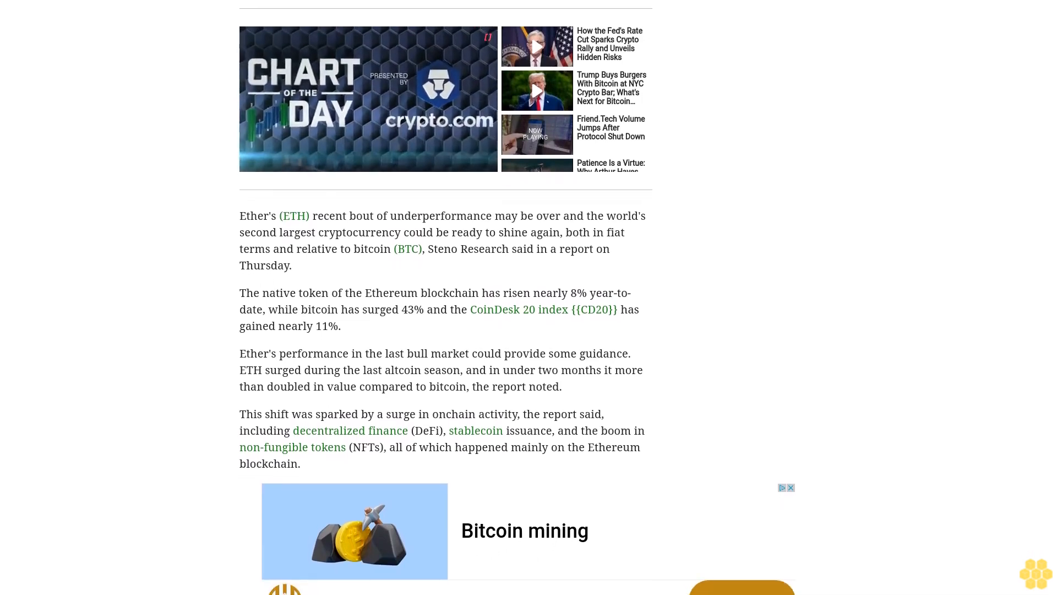
scroll("down", 3)
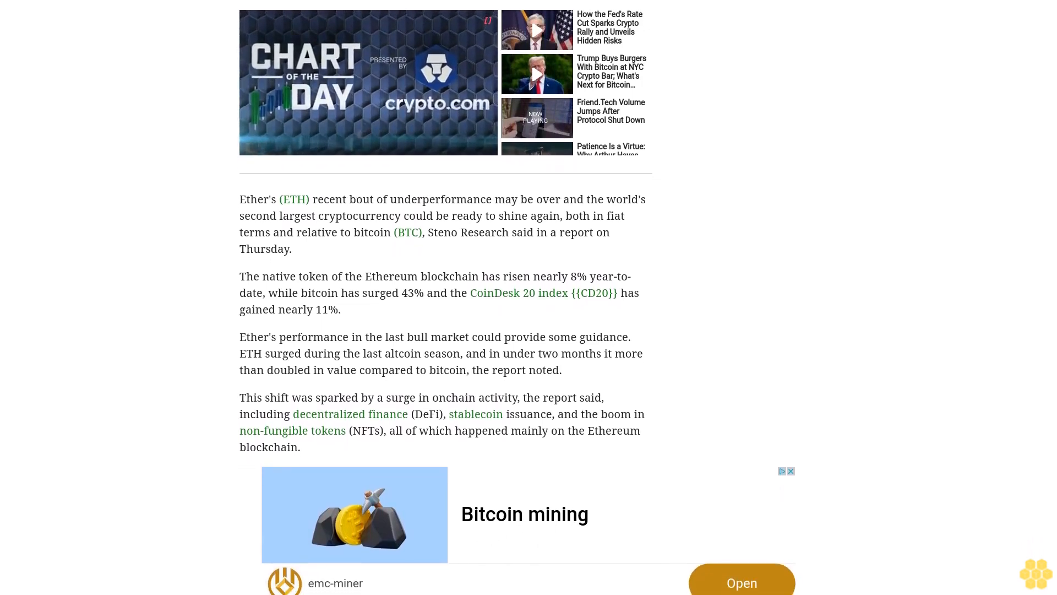
scroll("down", 3)
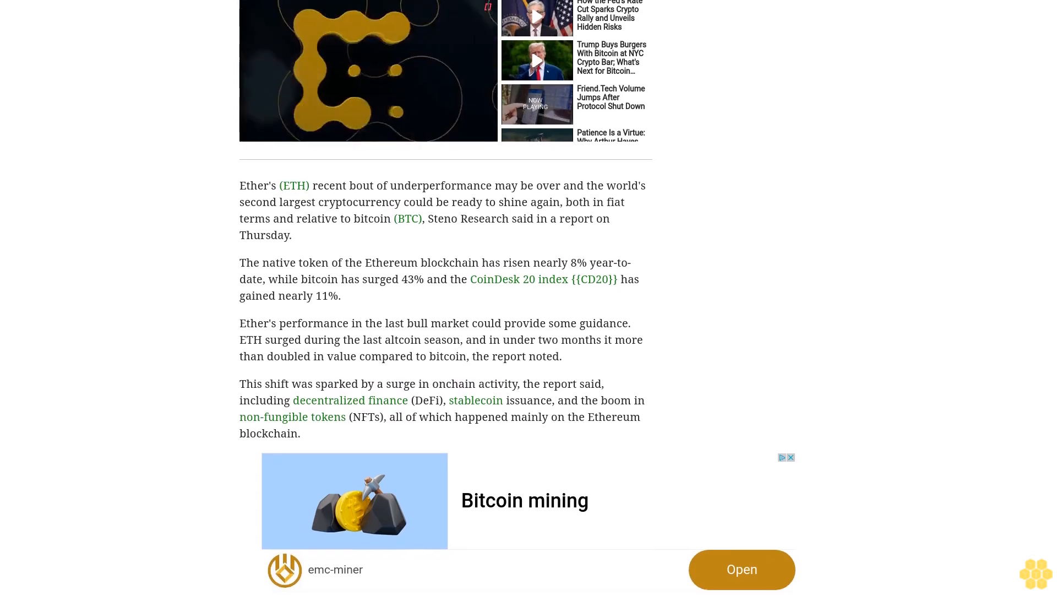
scroll("down", 3)
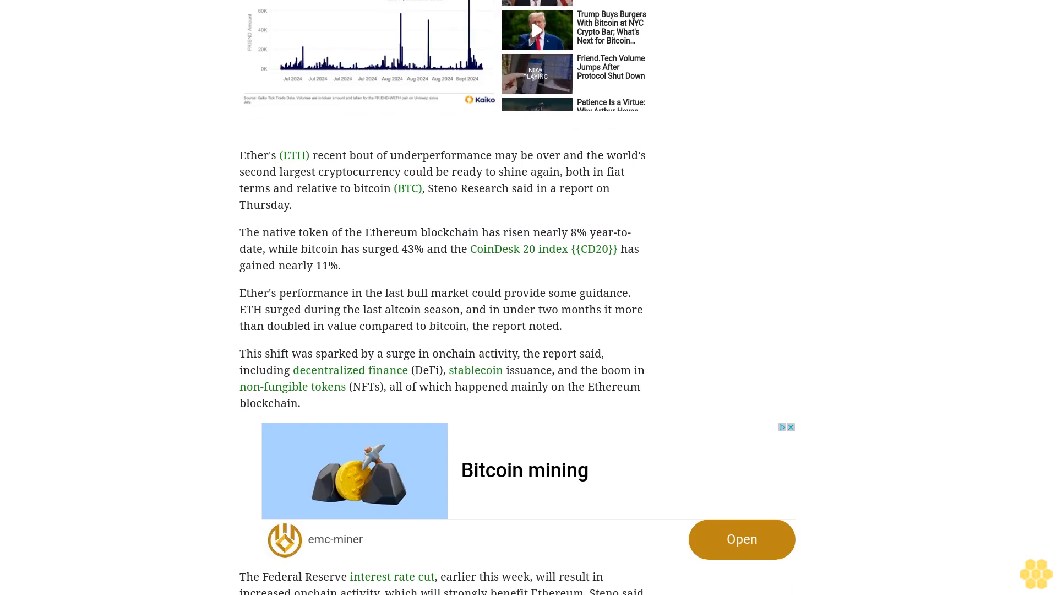
scroll("down", 3)
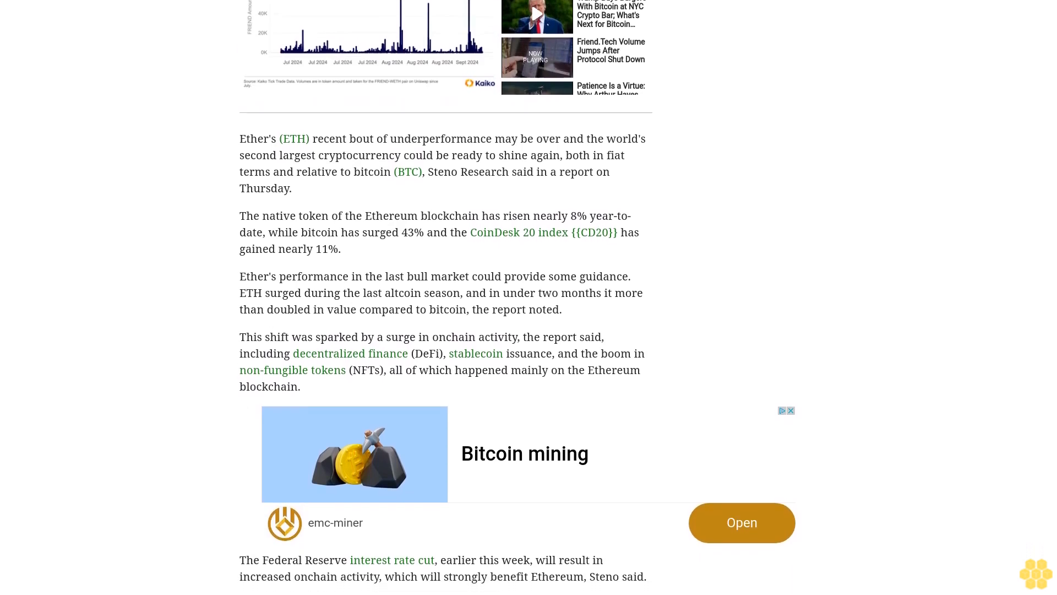
scroll("down", 3)
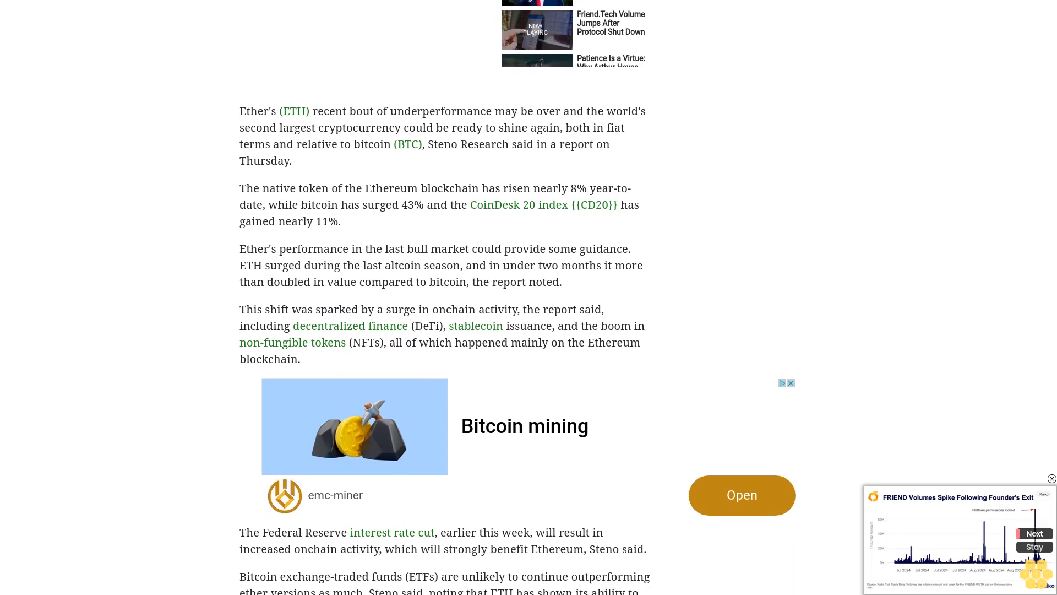
scroll("down", 3)
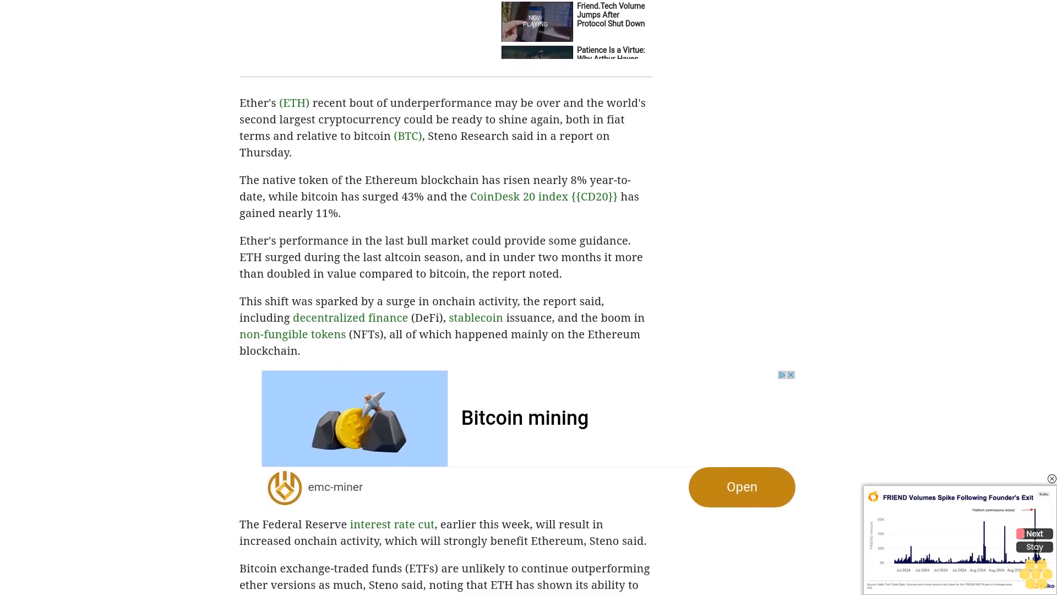
scroll("down", 3)
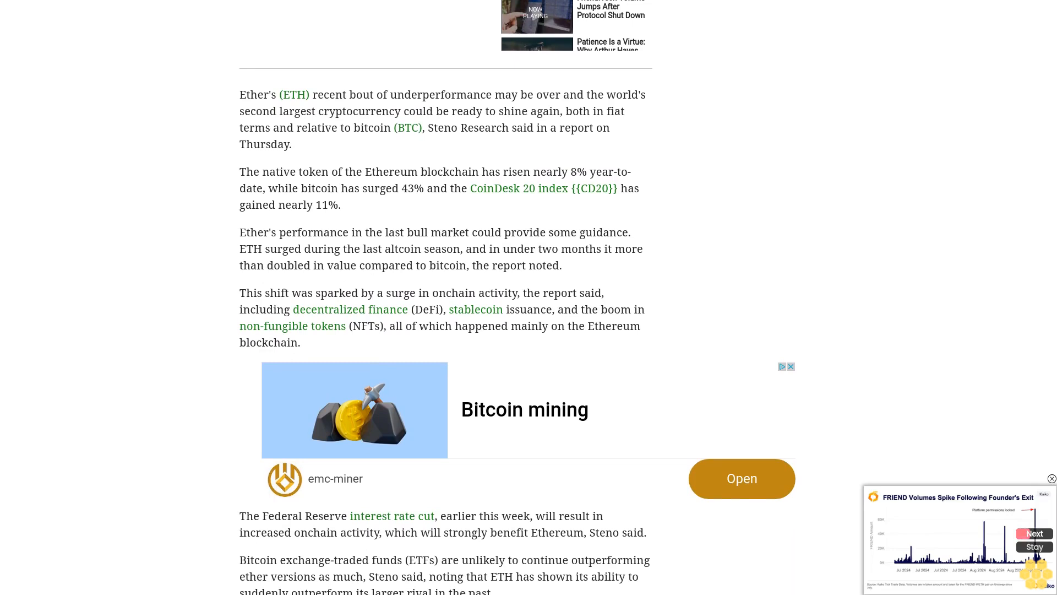
scroll("down", 3)
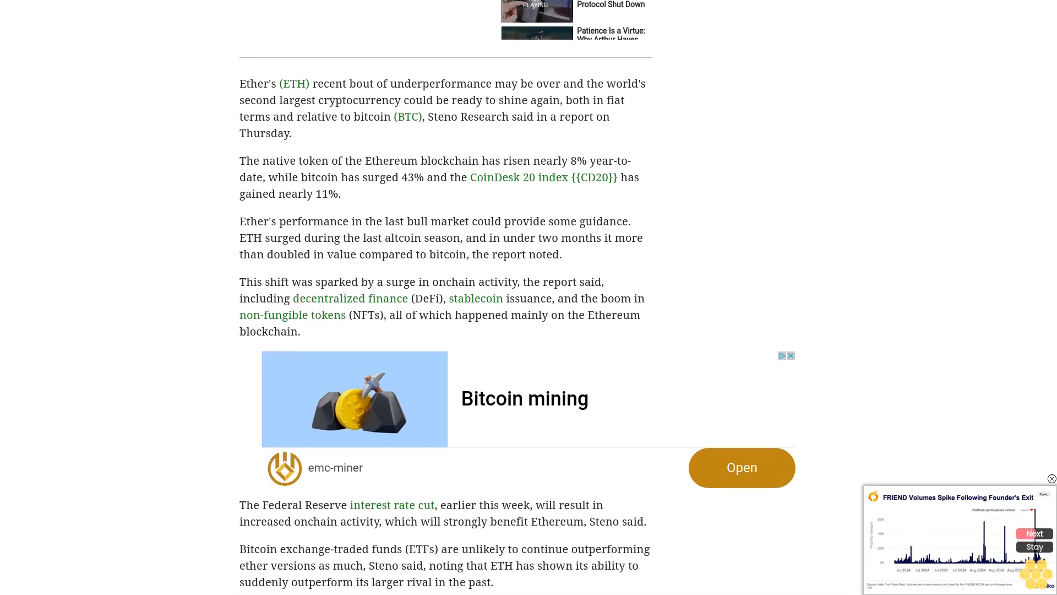
scroll("down", 3)
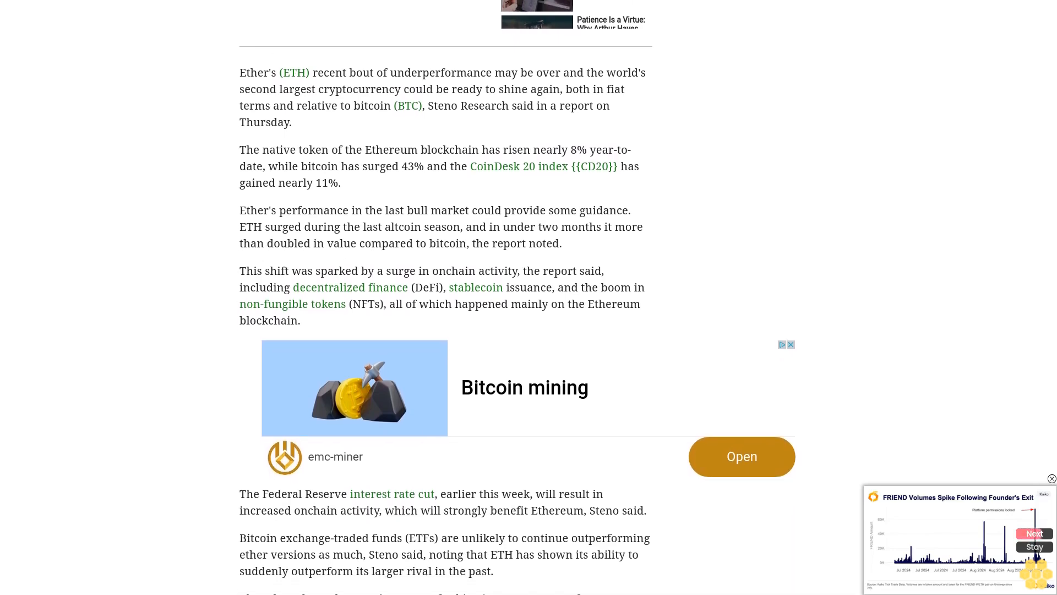
scroll("down", 3)
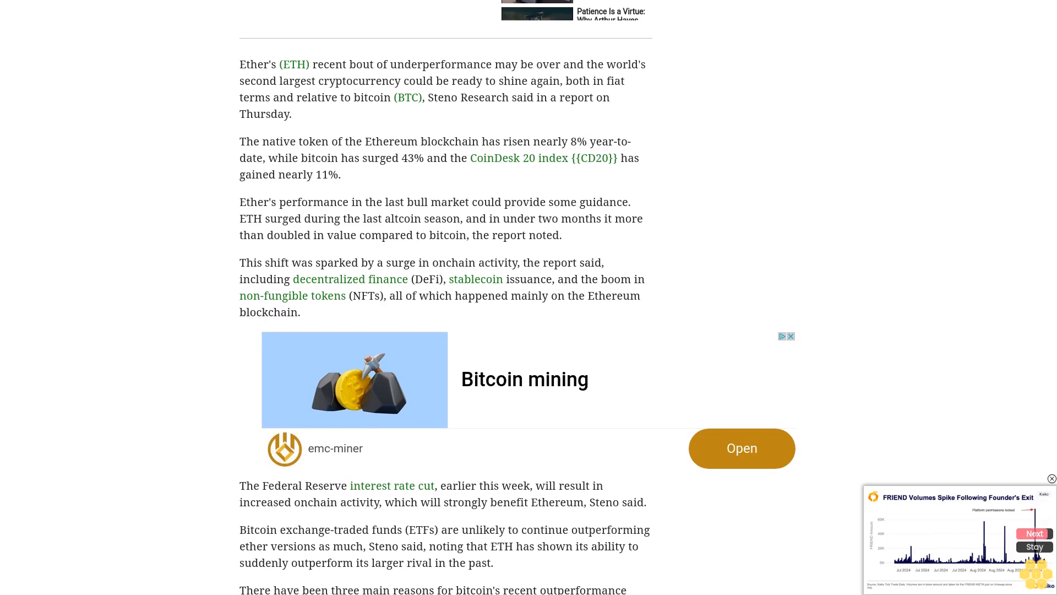
scroll("down", 3)
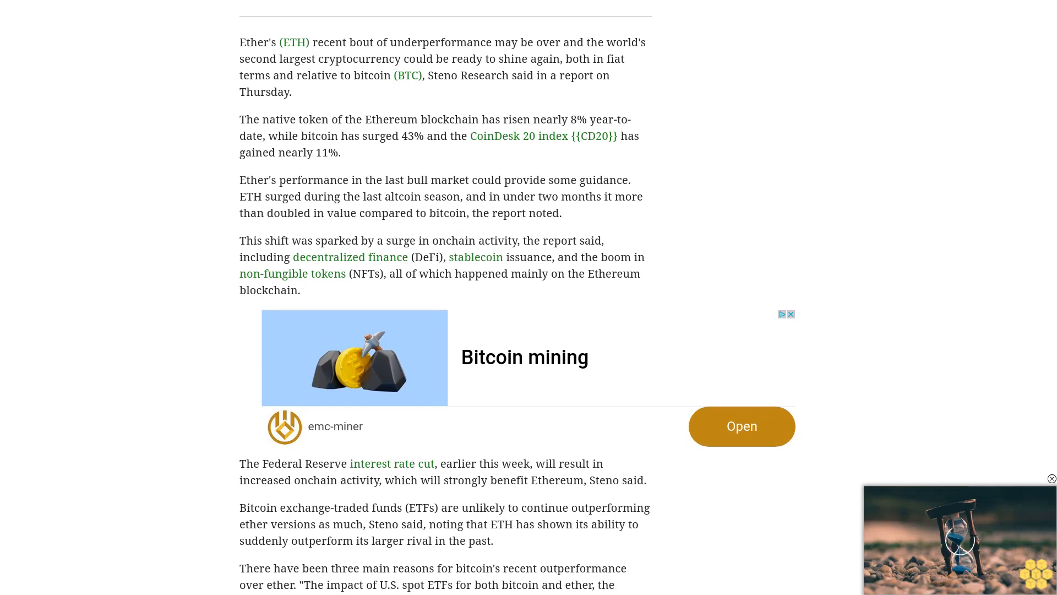
scroll("down", 3)
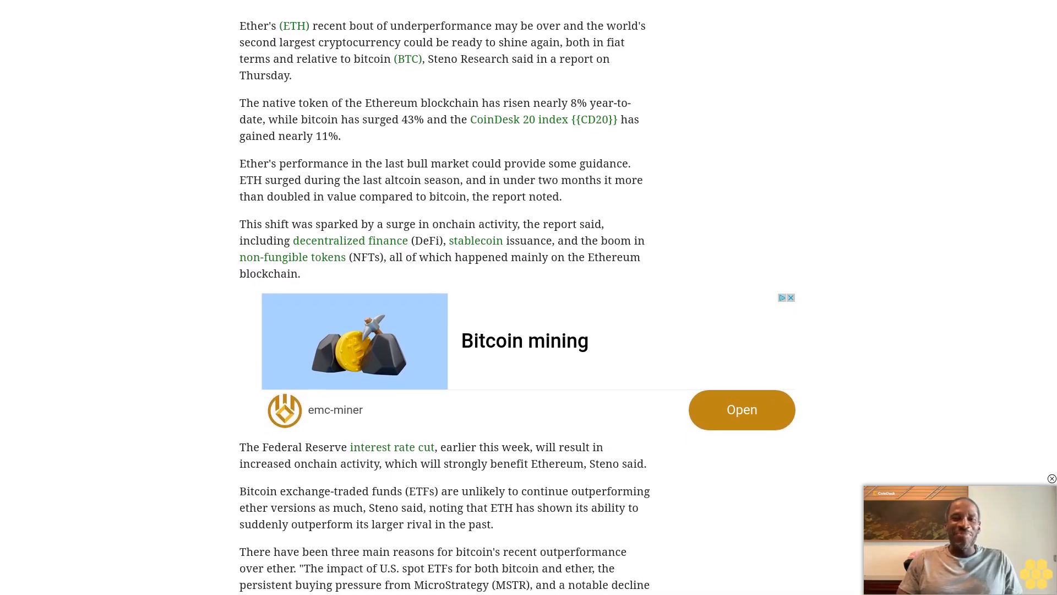
scroll("down", 3)
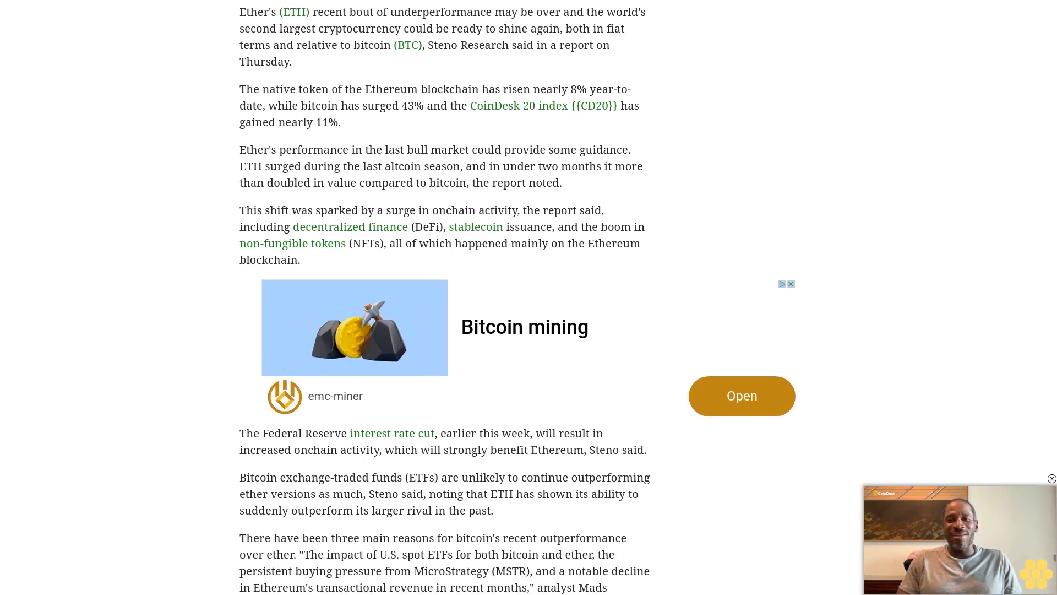
scroll("down", 3)
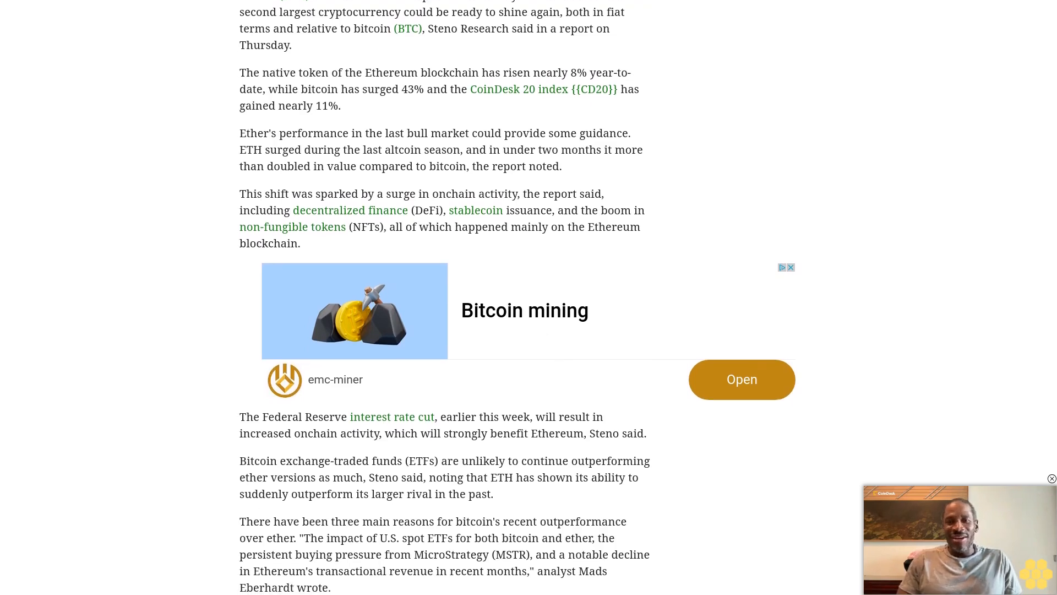
scroll("down", 3)
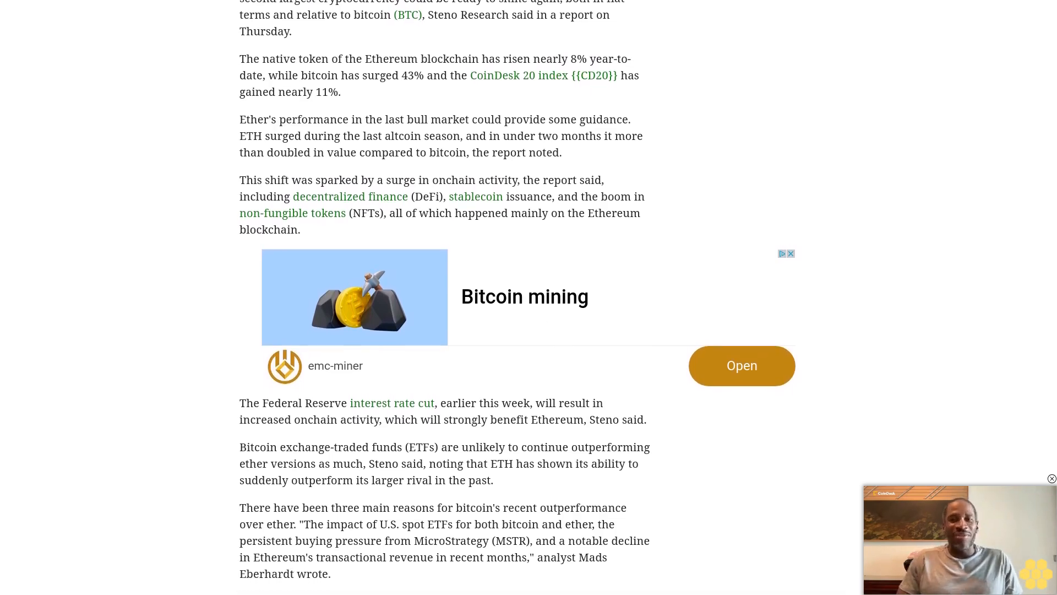
scroll("down", 3)
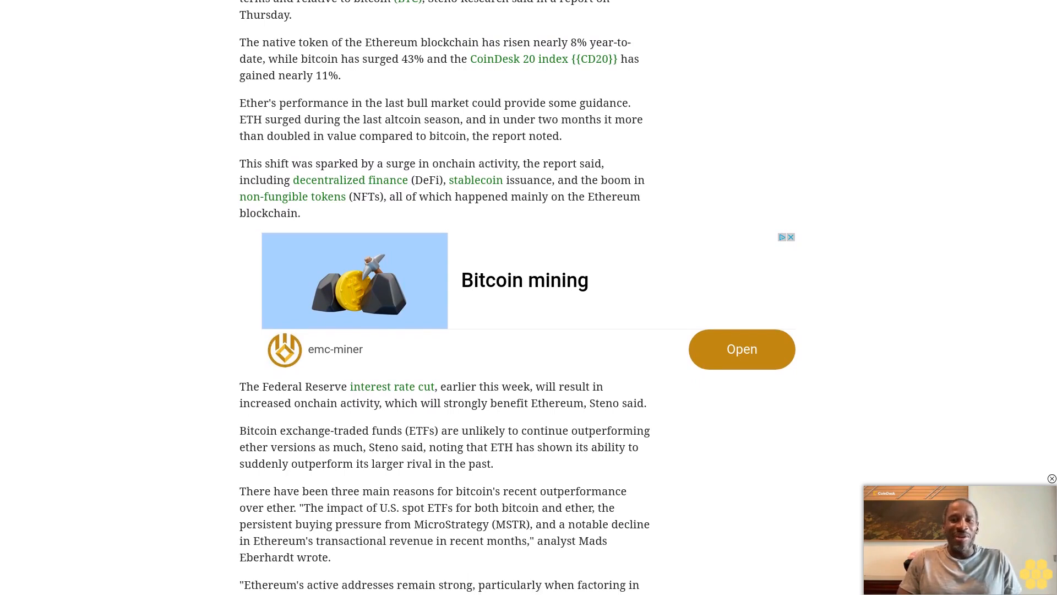
scroll("down", 3)
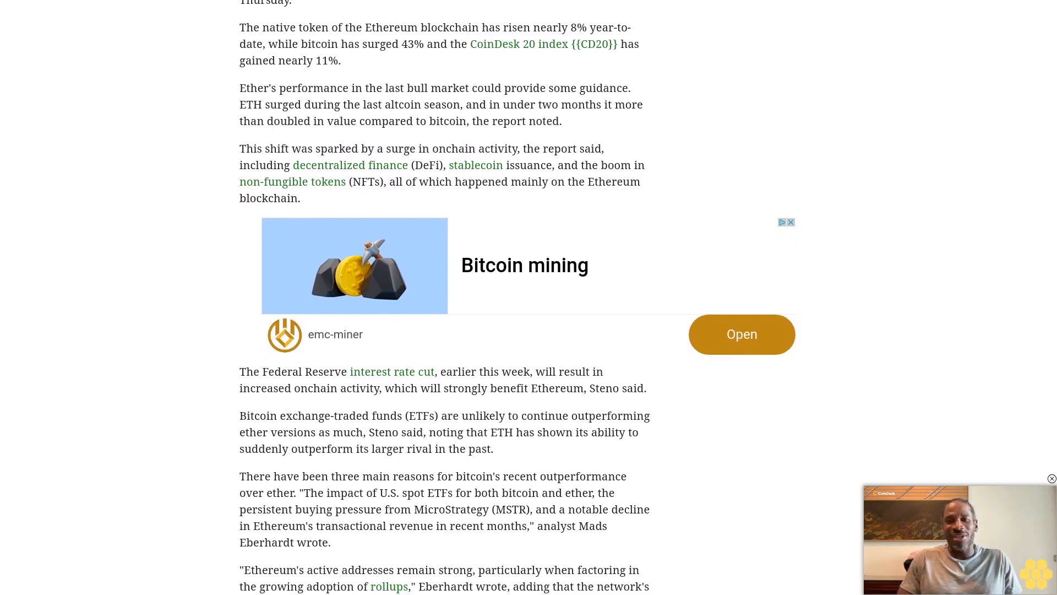
scroll("down", 3)
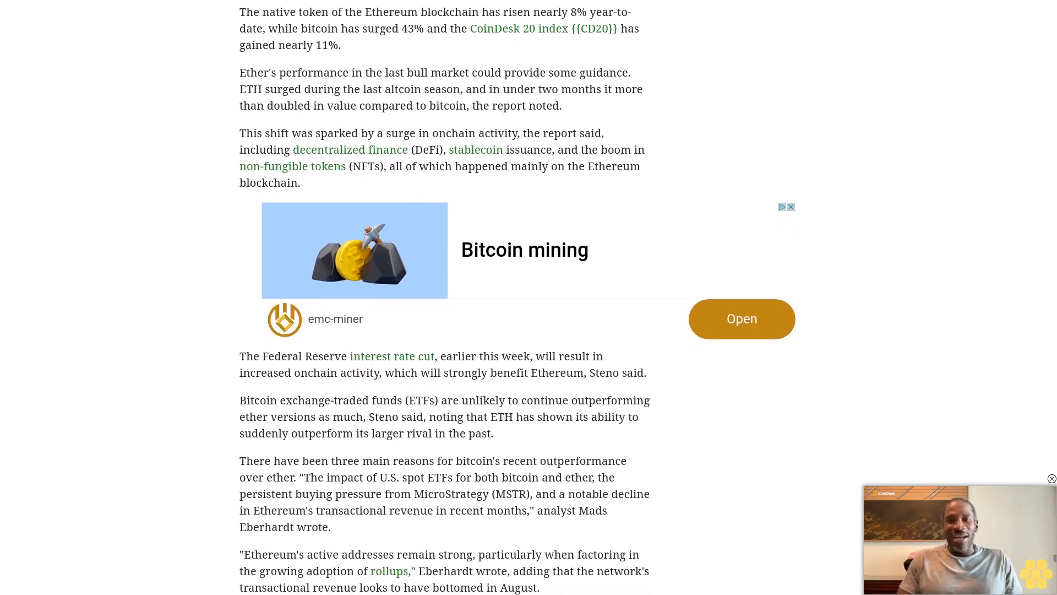
scroll("down", 3)
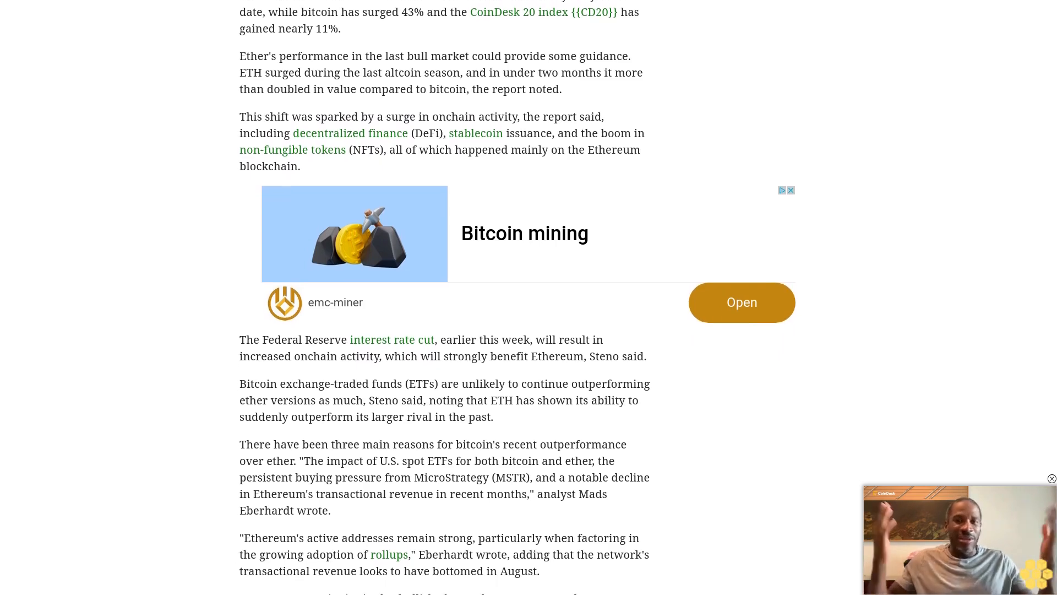
scroll("down", 3)
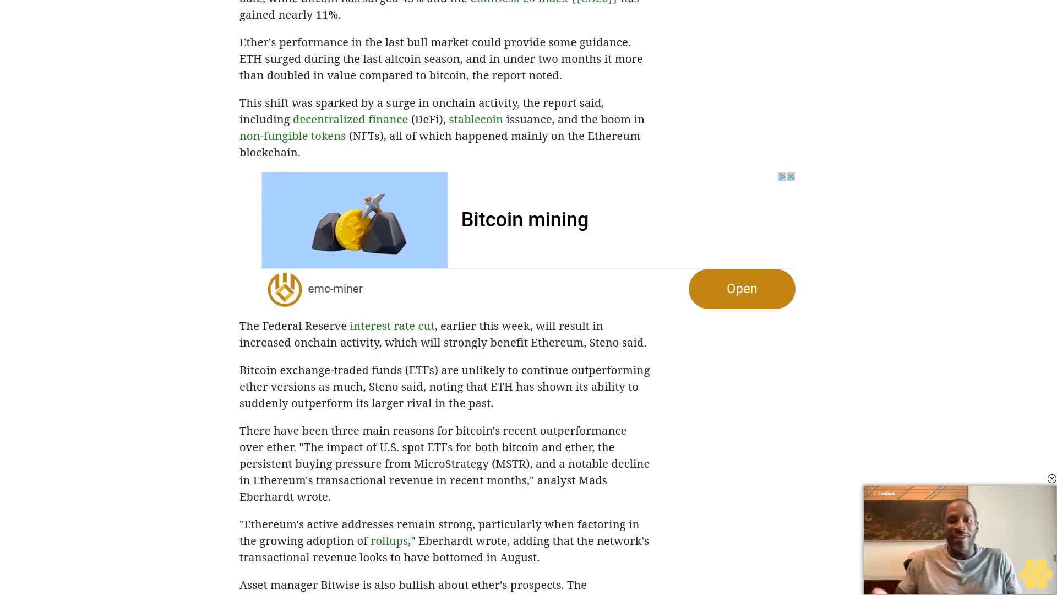
scroll("down", 3)
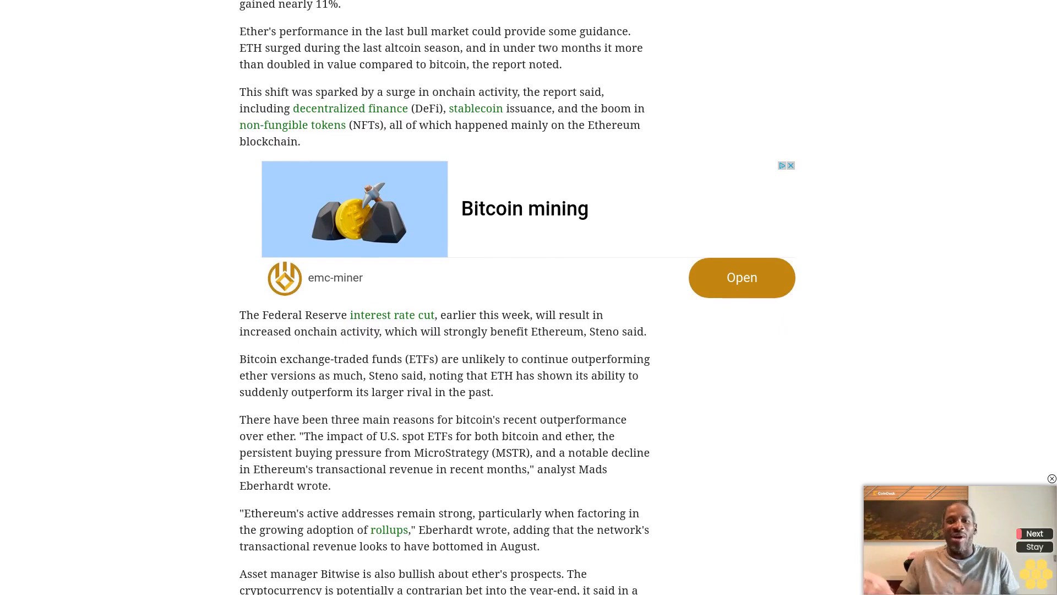